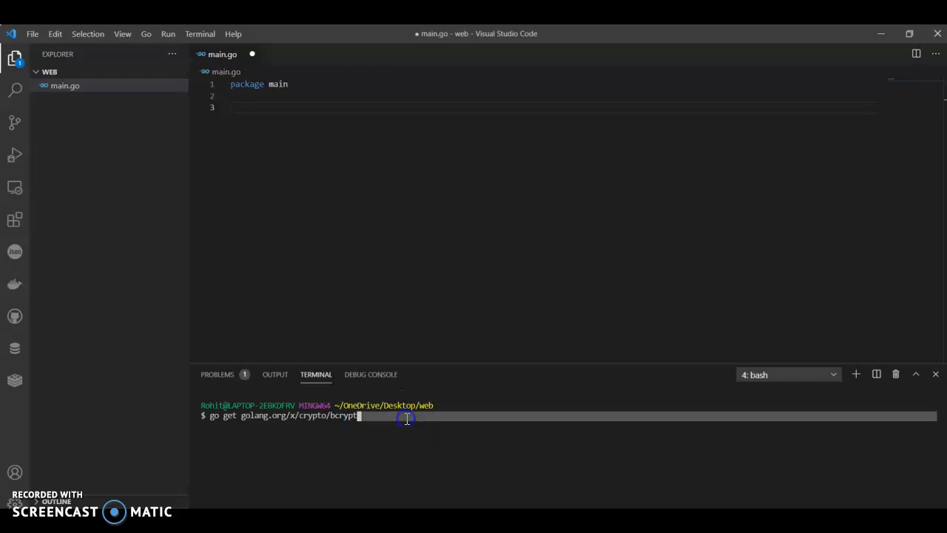
Run go get golang.org/x/crypto/bcrypt in the terminal and start typing in main.go.
{"action": "key", "text": "BackSpace"}
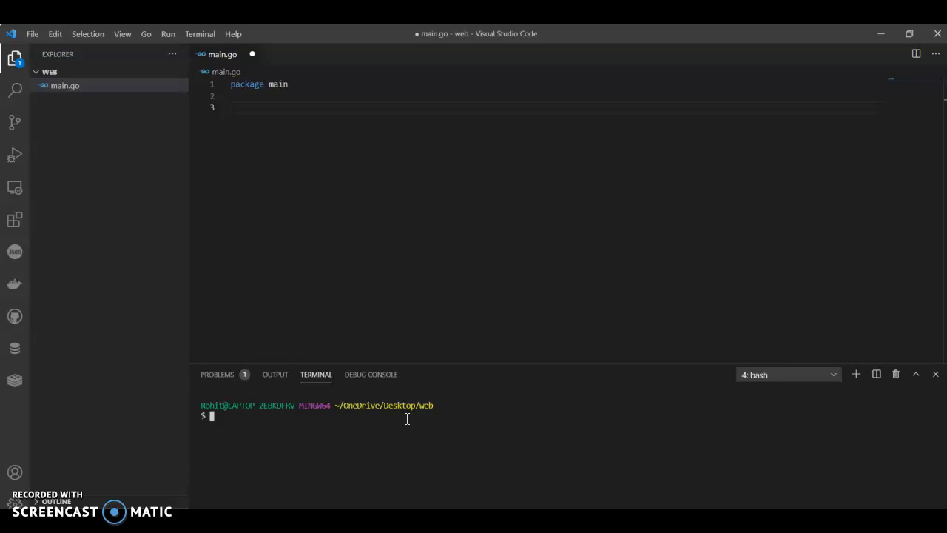
{"action": "type", "text": "fu"}
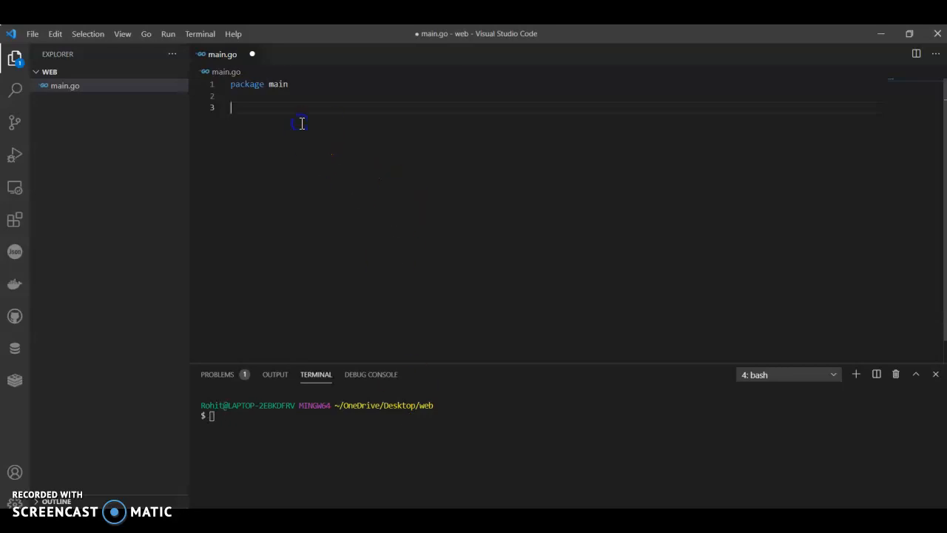
Declare func HashPassword(password string) (string, error) with an empty body.
{"action": "type", "text": "func"}
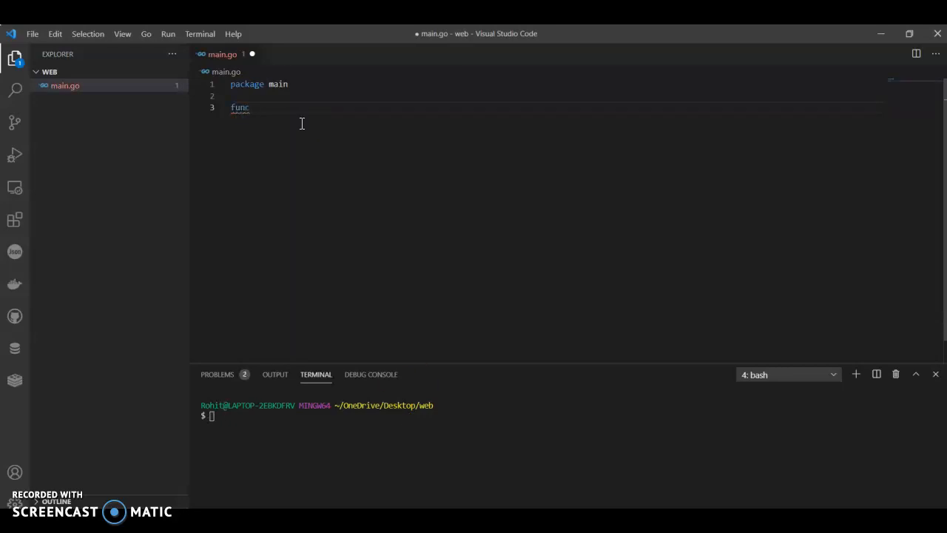
{"action": "type", "text": "Hash"}
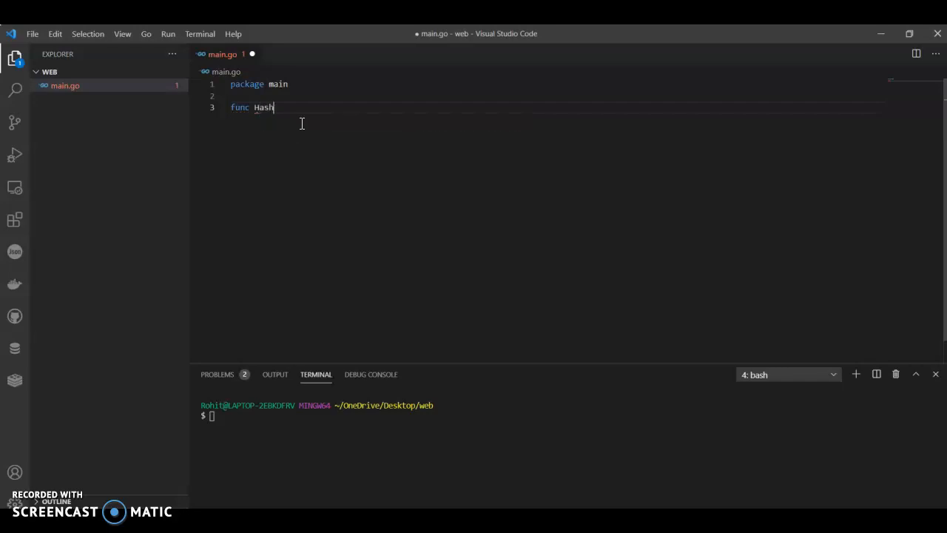
{"action": "type", "text": "Passw"}
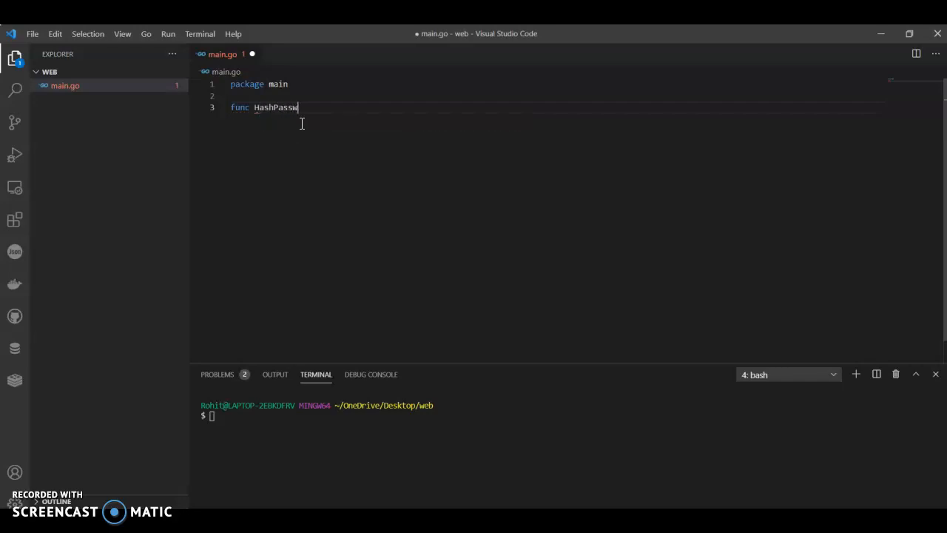
{"action": "type", "text": "ord"}
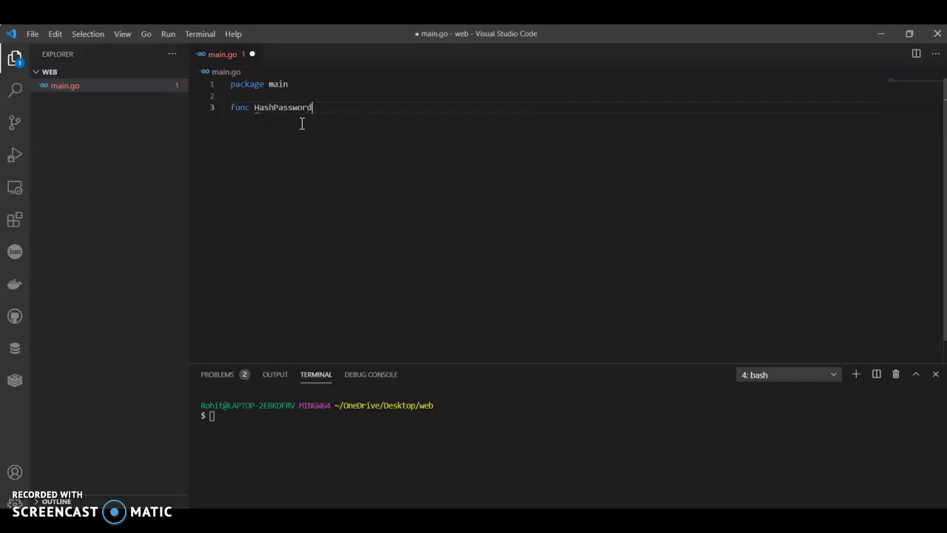
{"action": "type", "text": "(password"}
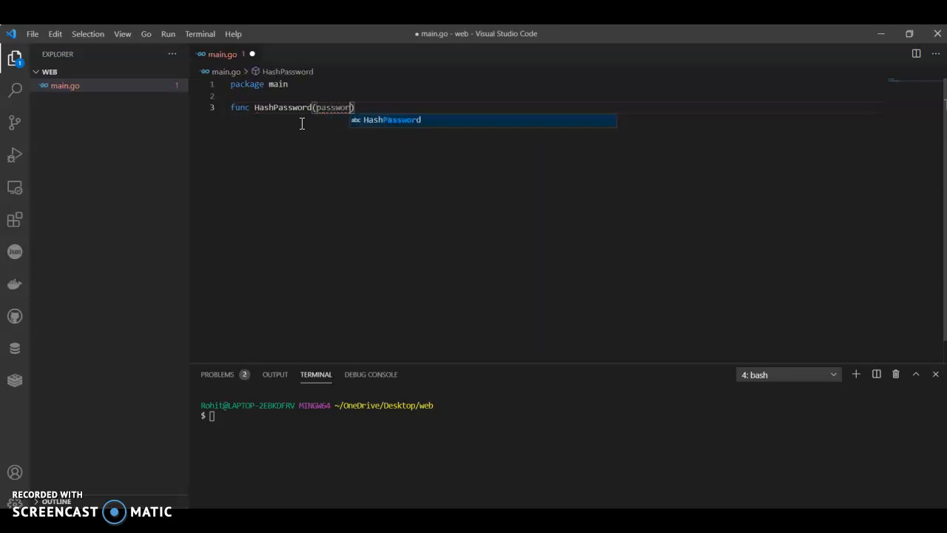
{"action": "type", "text": "string"}
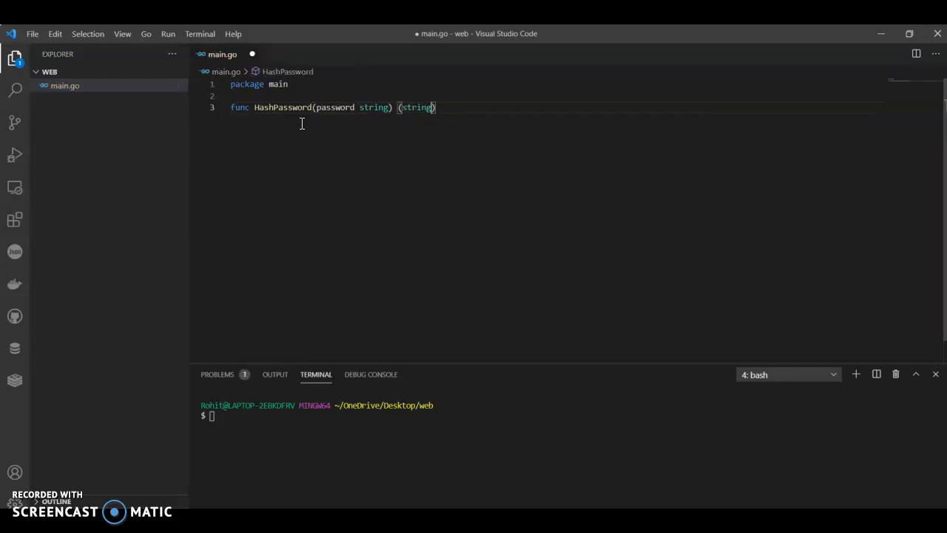
{"action": "type", "text": ", error"}
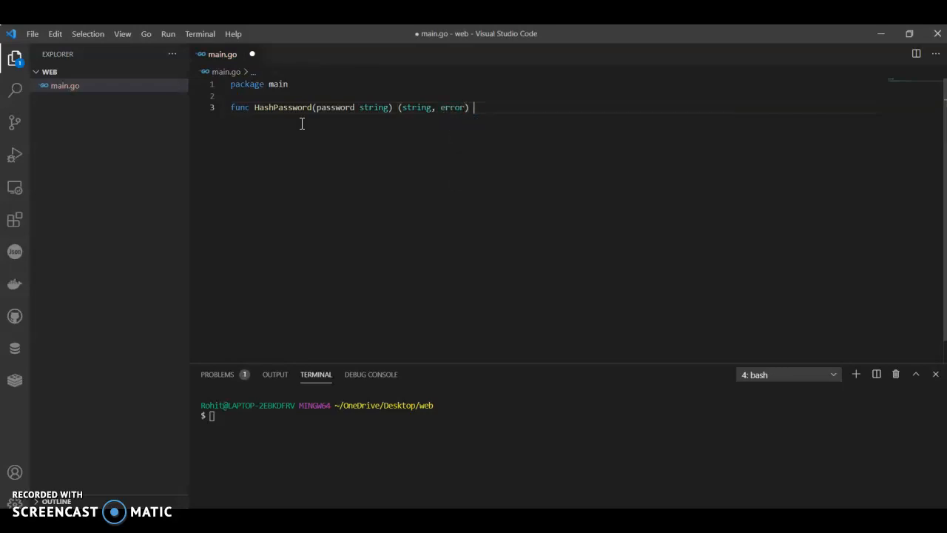
{"action": "type", "text": "{"}
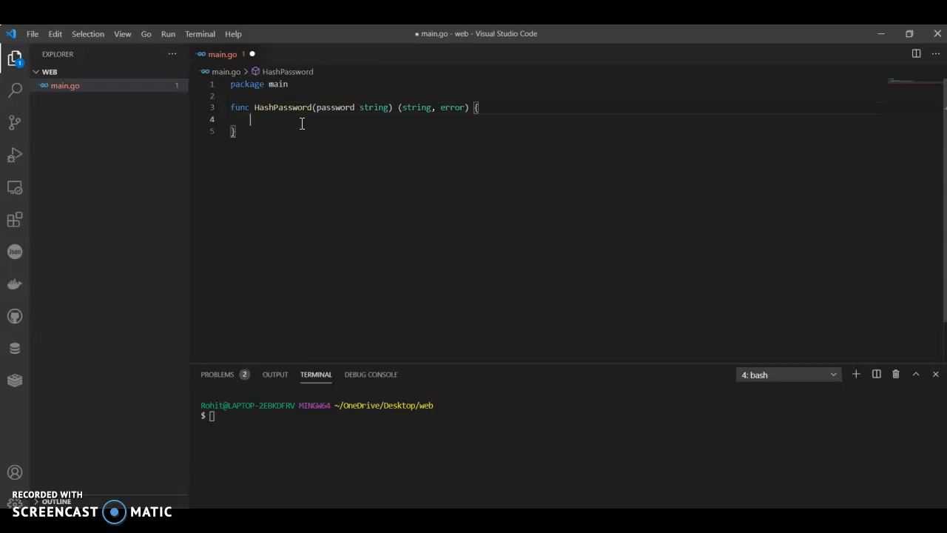
Assign bytes, err := bcrypt.GenerateFromPassword([]byte(password), 14), importing bcrypt.
{"action": "type", "text": "byte"}
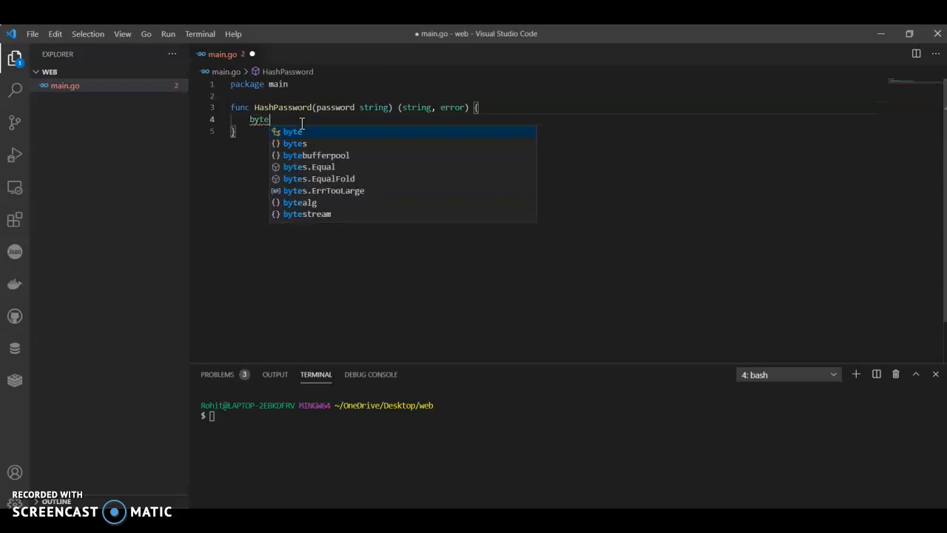
{"action": "type", "text": ", err"}
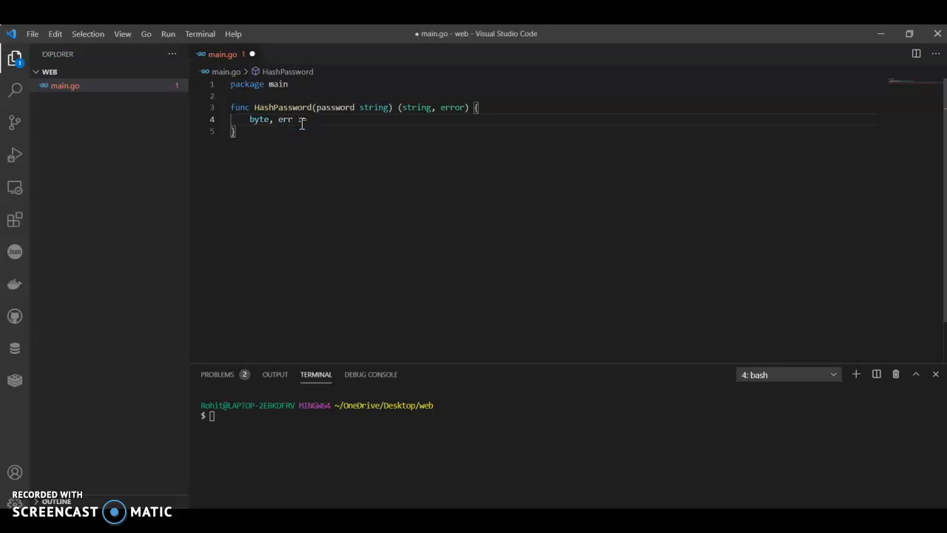
{"action": "type", "text": ":="}
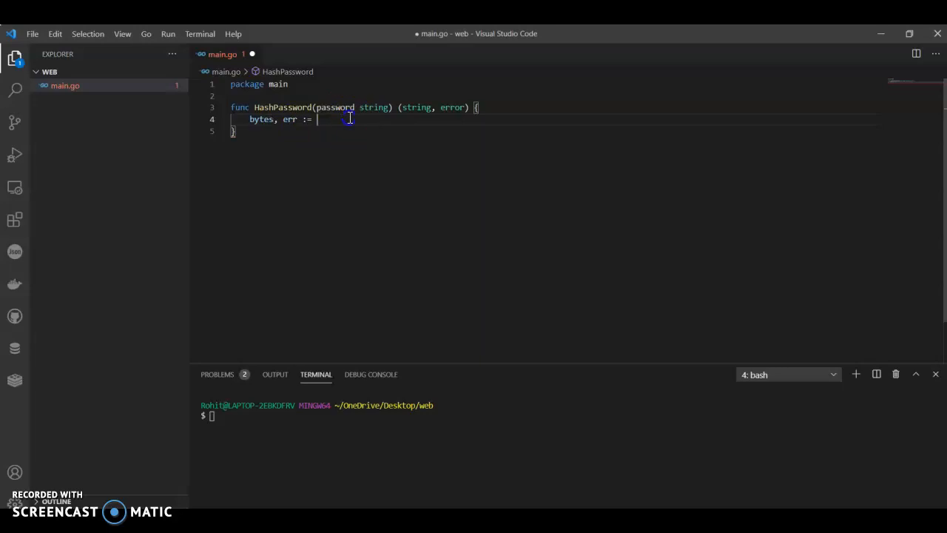
{"action": "type", "text": "b"}
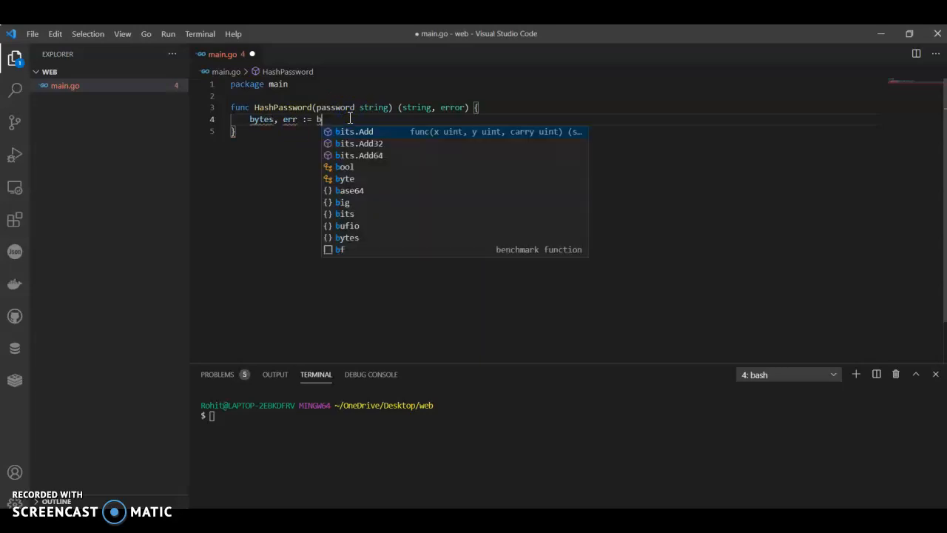
{"action": "type", "text": "c"}
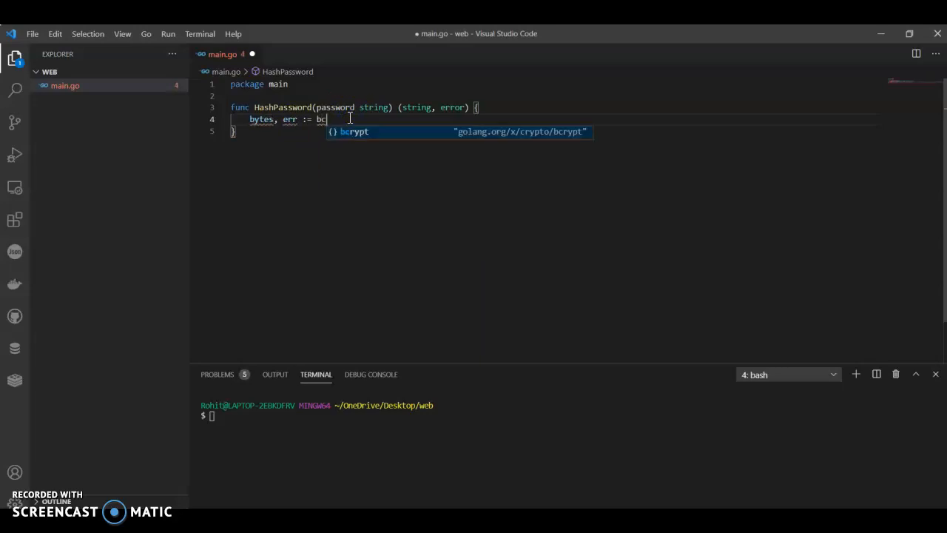
{"action": "mouse_move", "coordinate": [385, 136]}
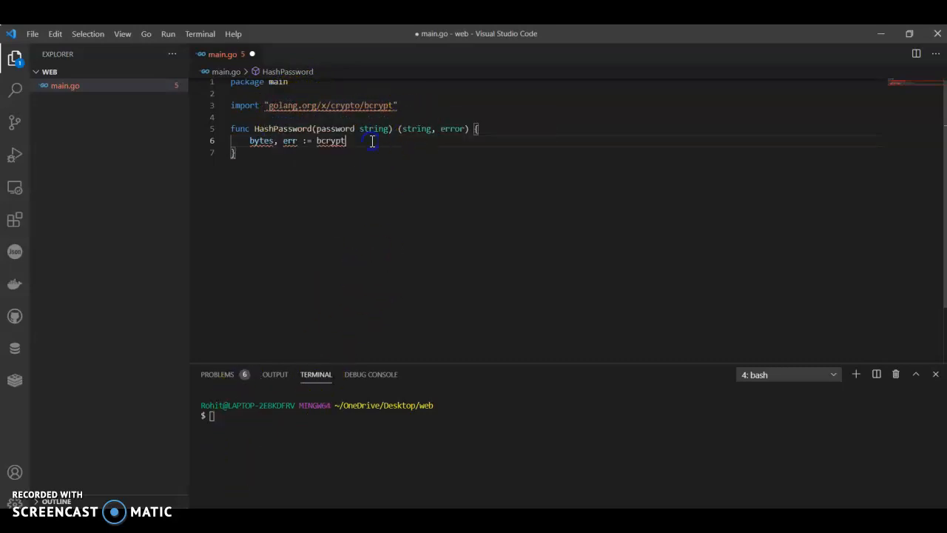
{"action": "type", "text": "."}
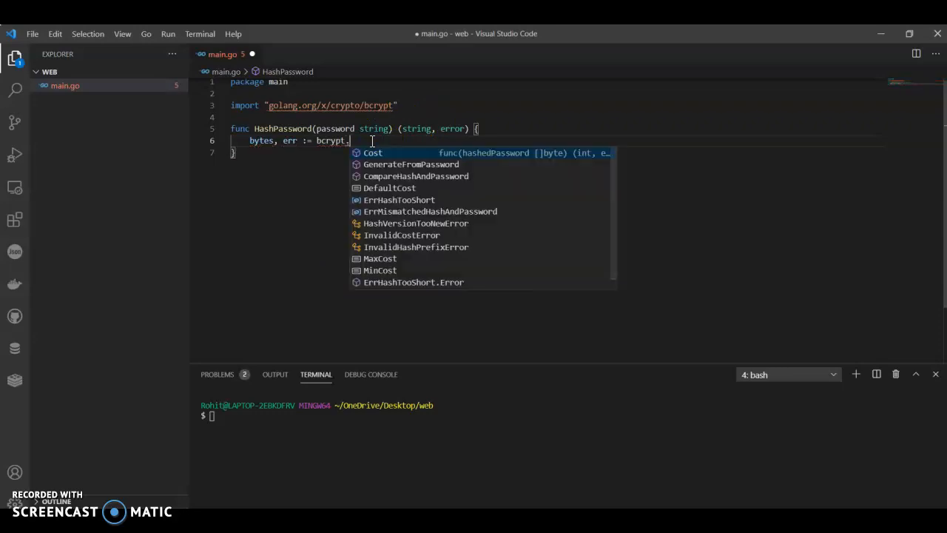
{"action": "type", "text": "GenerateFromPassword("}
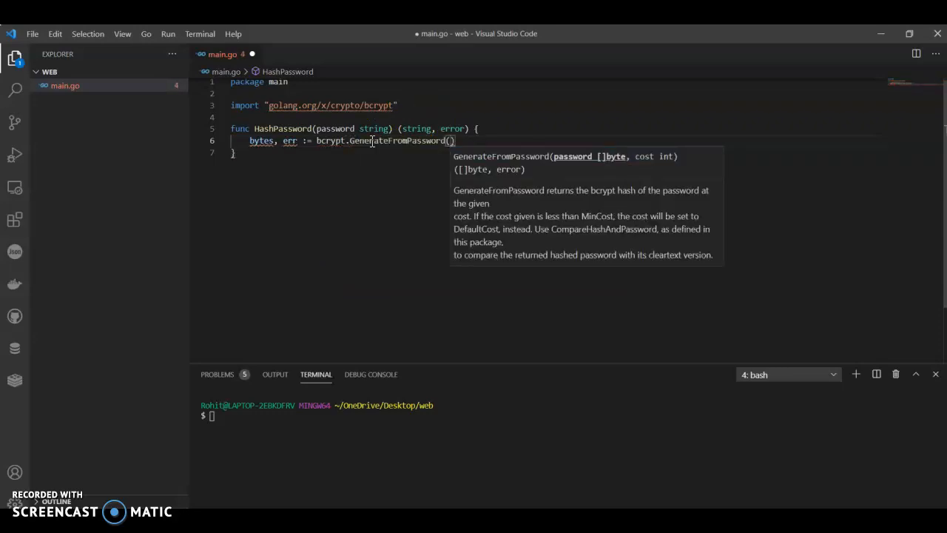
{"action": "type", "text": "[]byte(password"}
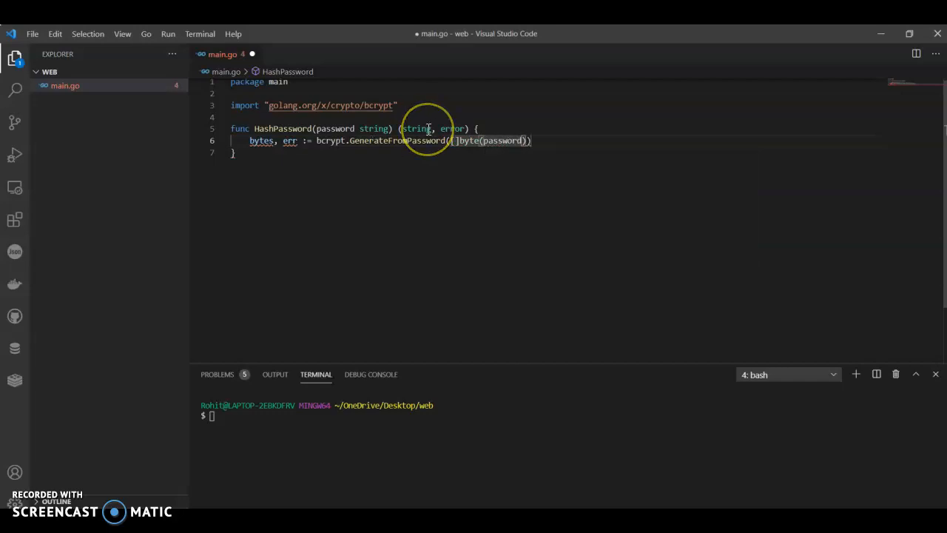
{"action": "left_click", "coordinate": [527, 141]}
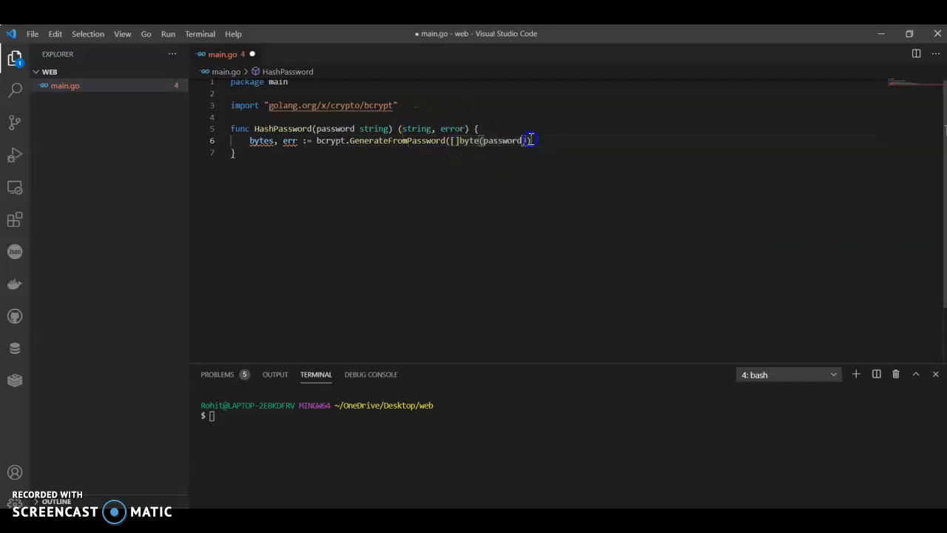
{"action": "type", "text": ","}
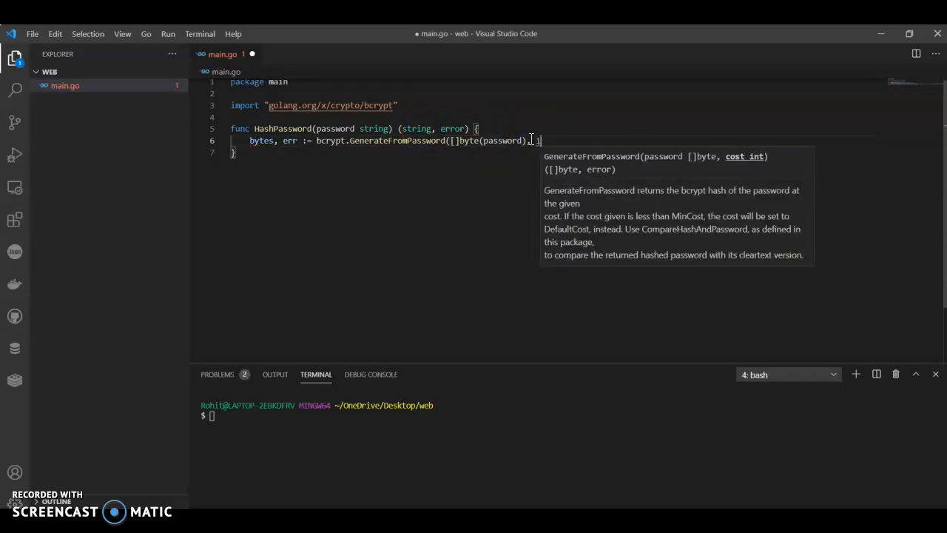
{"action": "type", "text": "14)"}
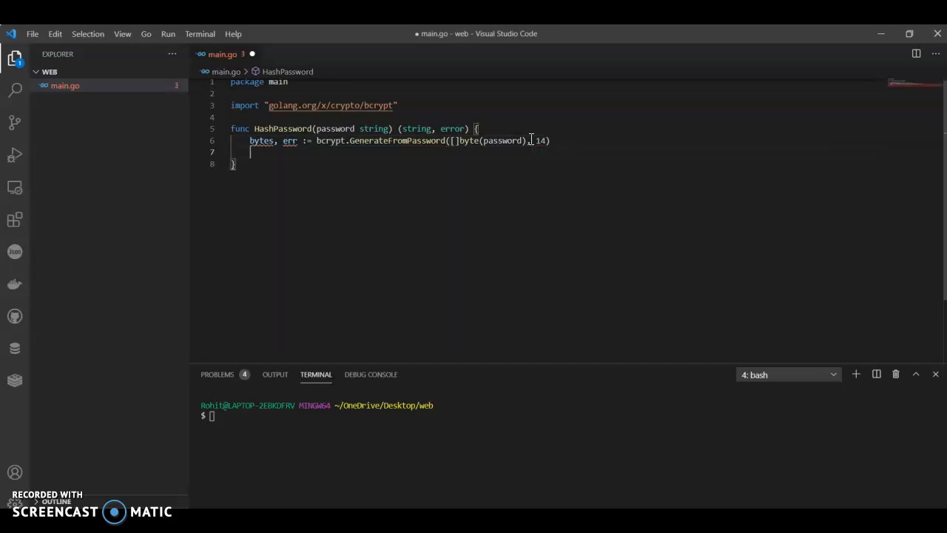
Return string(bytes), err from HashPassword.
{"action": "type", "text": "return"}
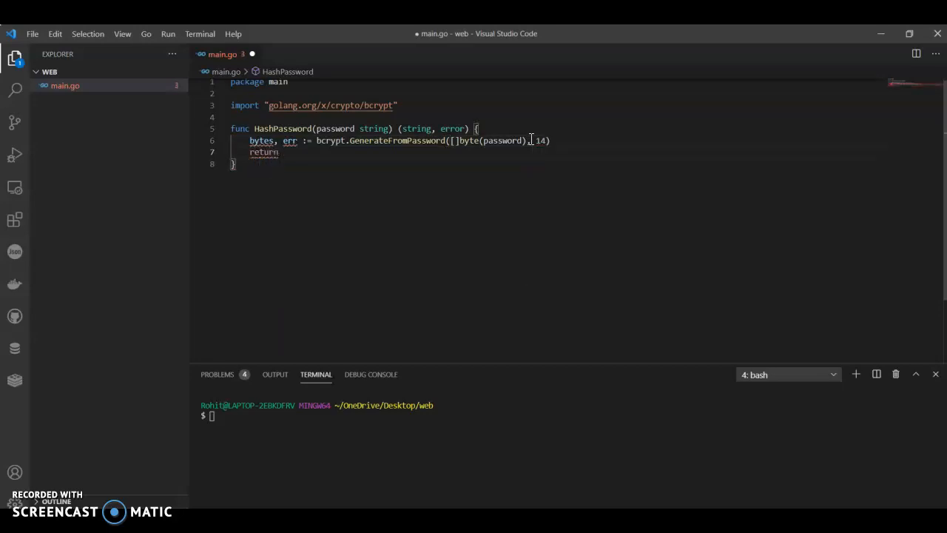
{"action": "type", "text": "string"}
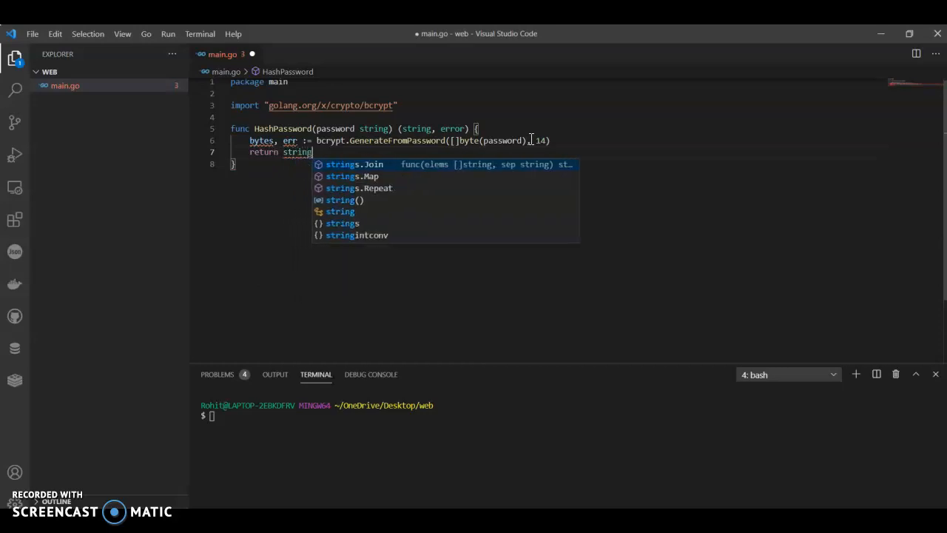
{"action": "type", "text": "(bytes),"}
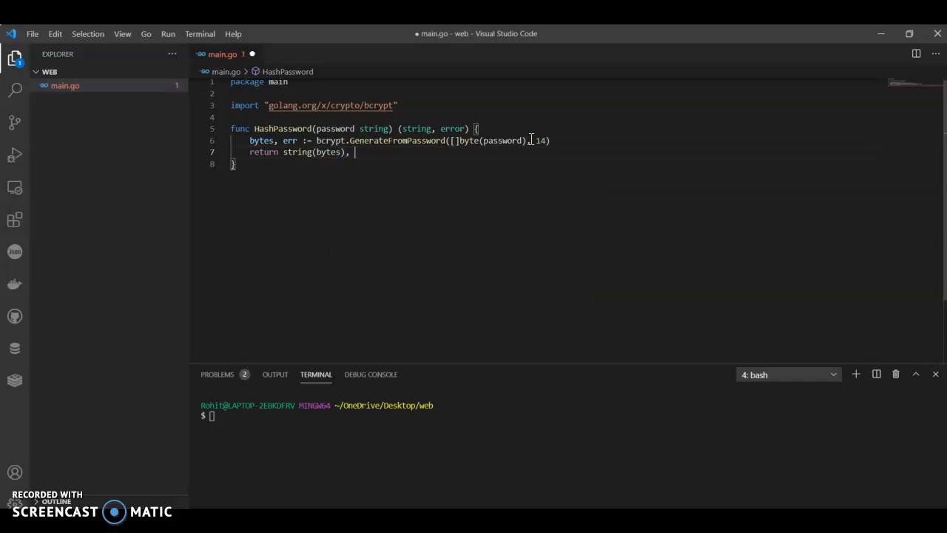
{"action": "type", "text": "err"}
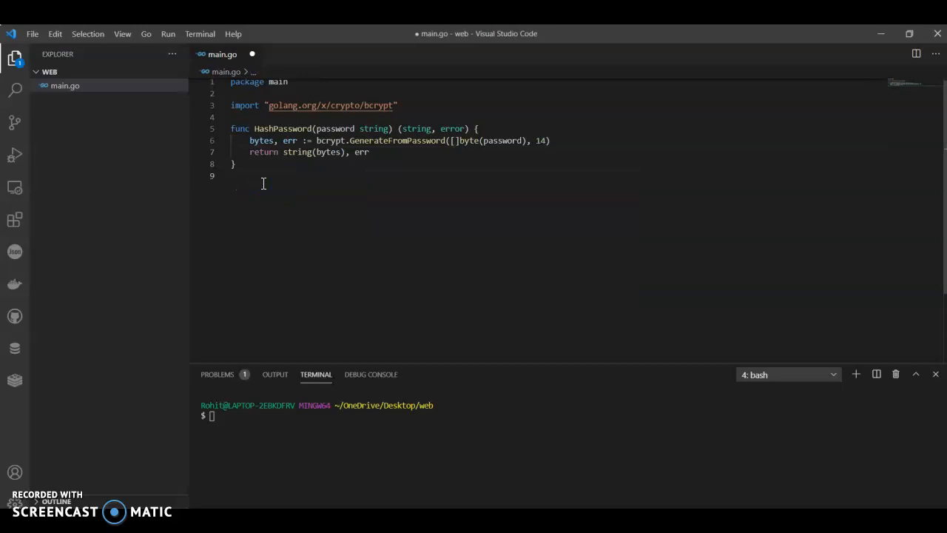
Declare func CheckPasswordHash(password, hash string) bool with an empty body.
{"action": "type", "text": "func"}
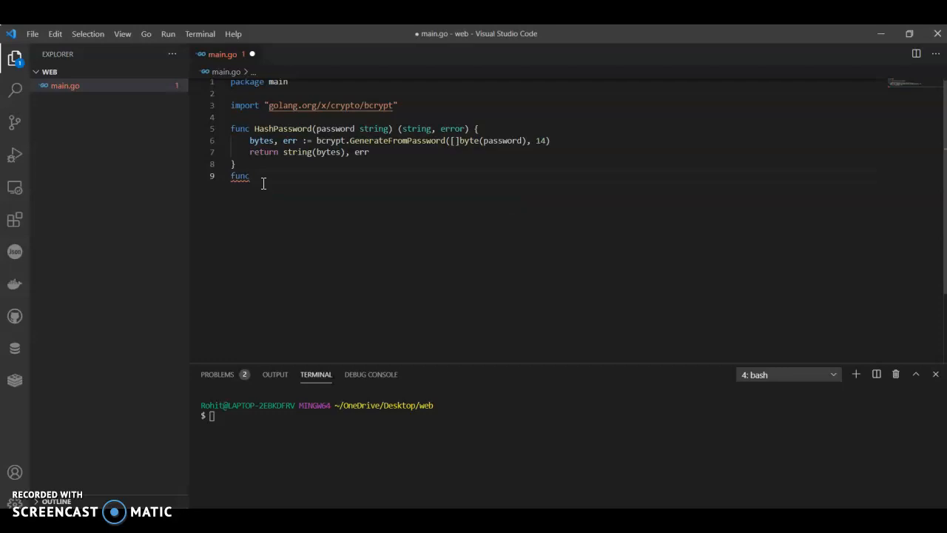
{"action": "type", "text": "CheckPassw"}
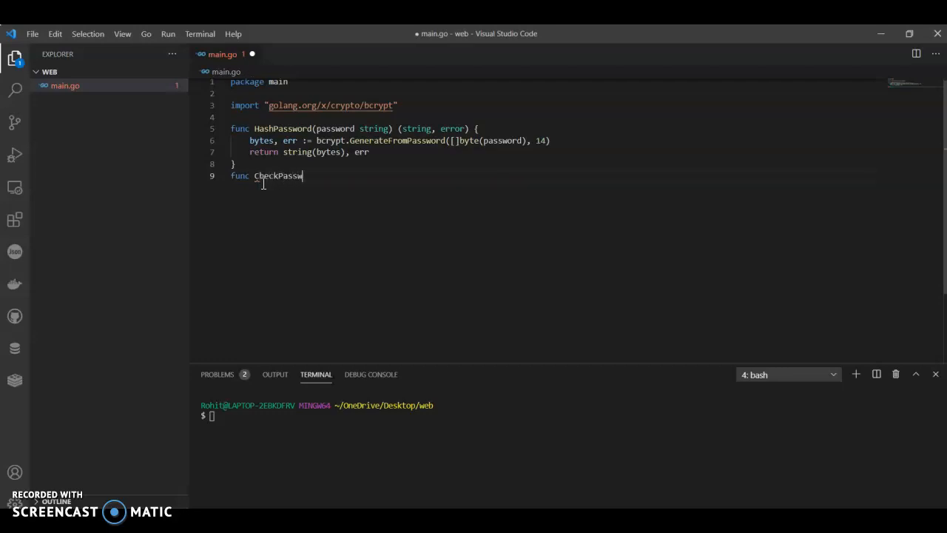
{"action": "type", "text": "ordHash"}
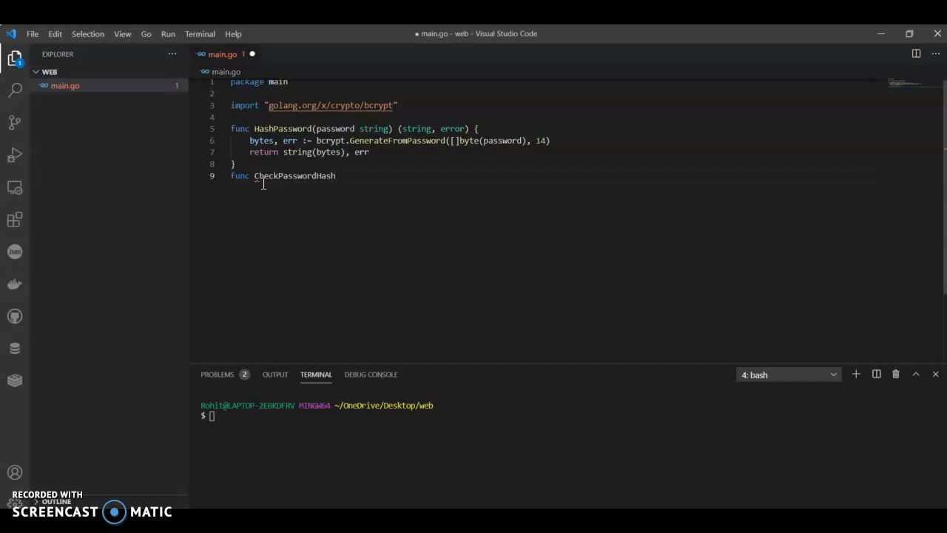
{"action": "type", "text": "(pass"}
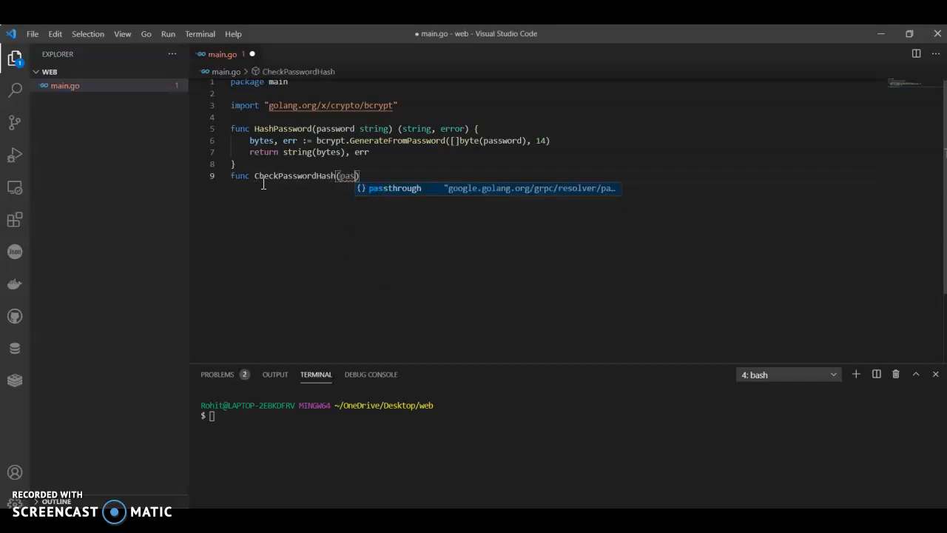
{"action": "type", "text": "word"}
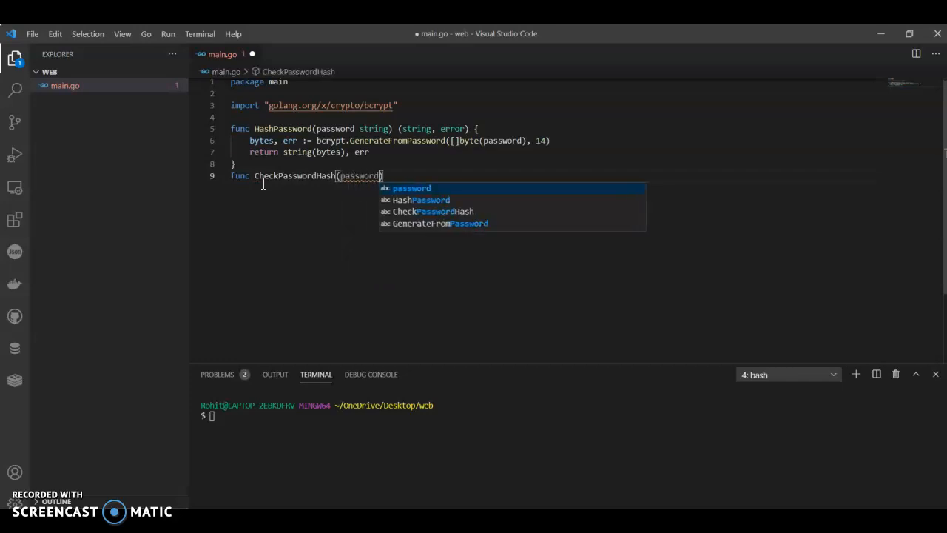
{"action": "key", "text": "Escape"}
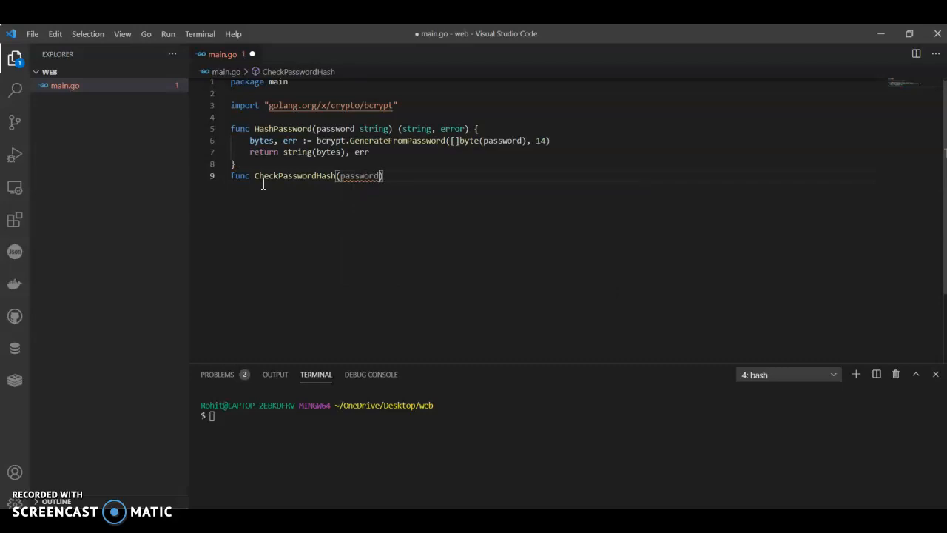
{"action": "type", "text": ", hash string"}
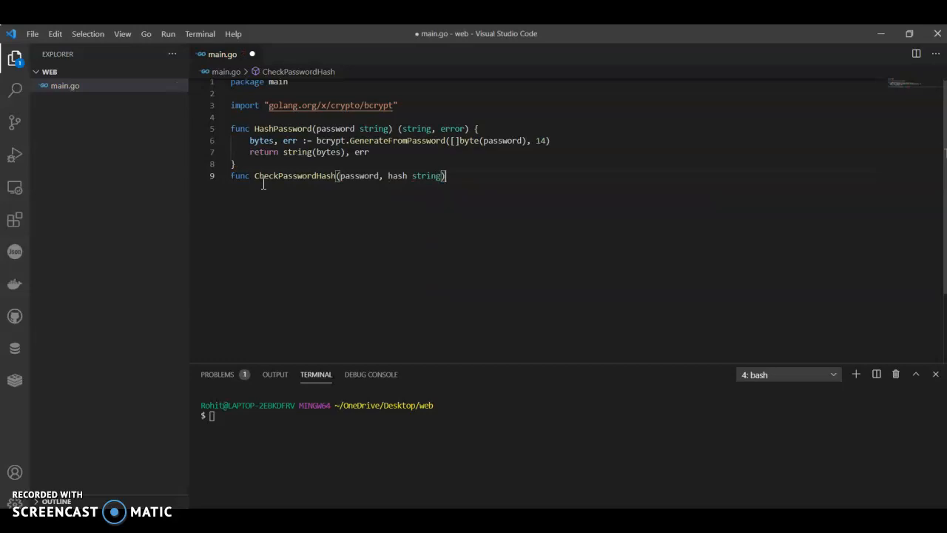
{"action": "type", "text": "bool"}
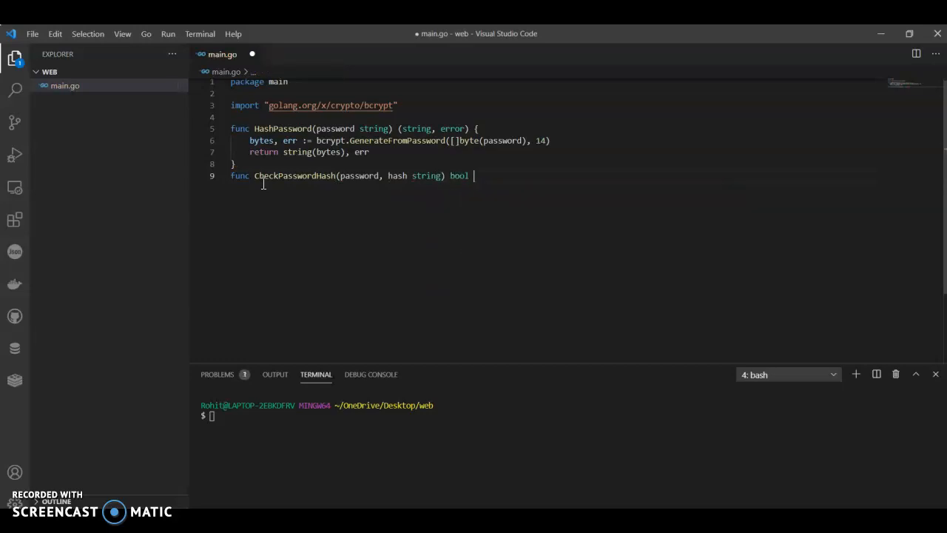
{"action": "type", "text": "{"}
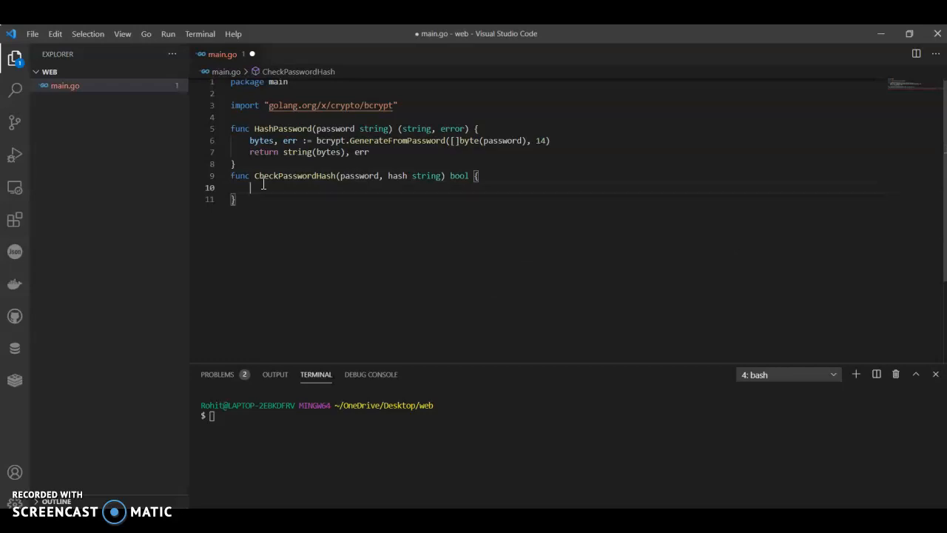
Assign err := bcrypt.CompareHashAndPassword([]byte(hash), []byte(password)).
{"action": "type", "text": "err"}
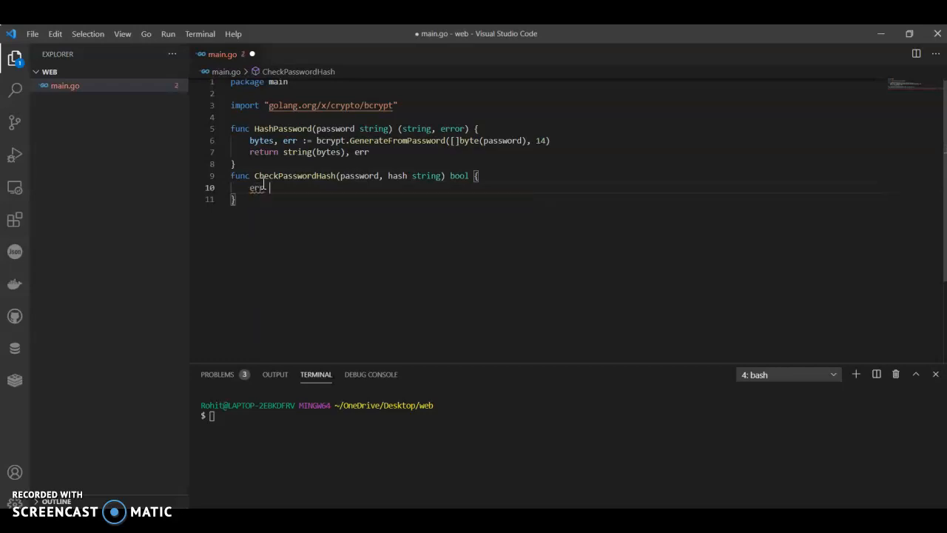
{"action": "type", "text": ":="}
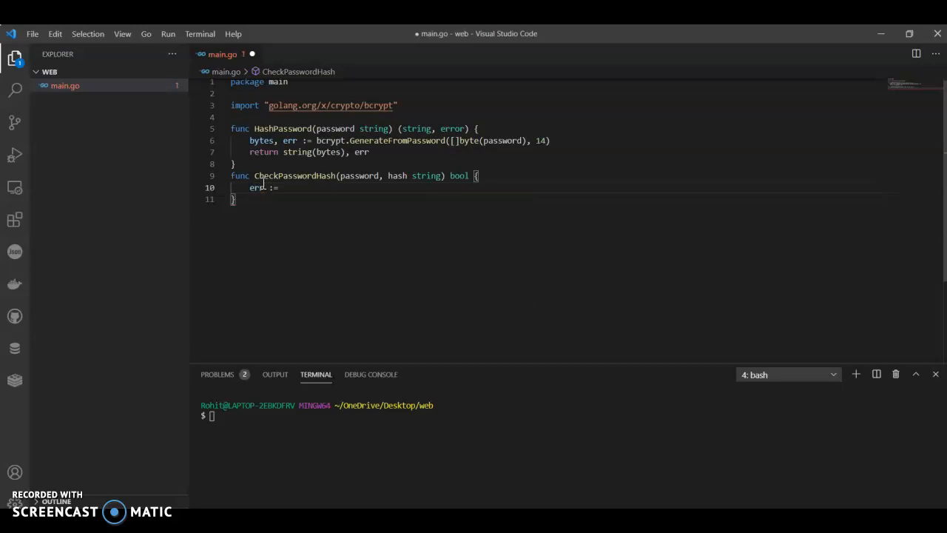
{"action": "type", "text": "bcrypt"}
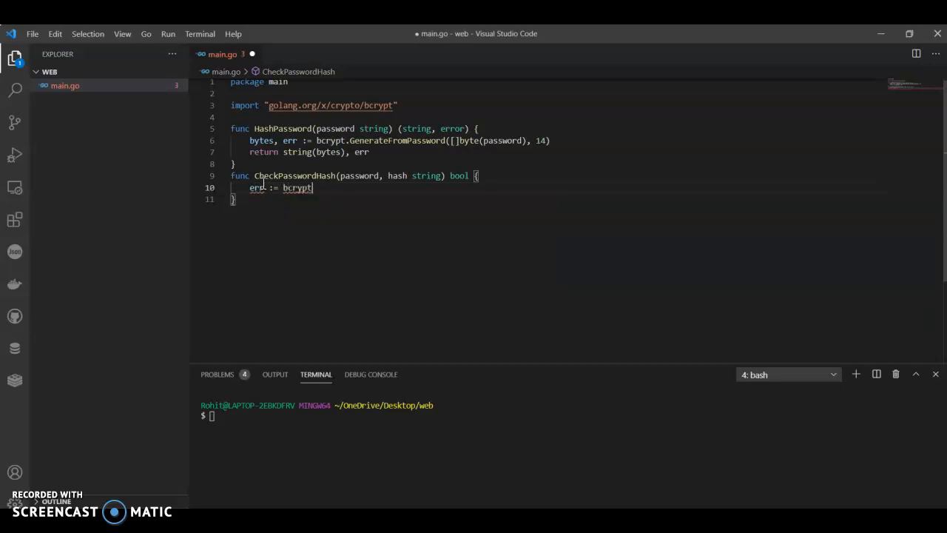
{"action": "type", "text": "."}
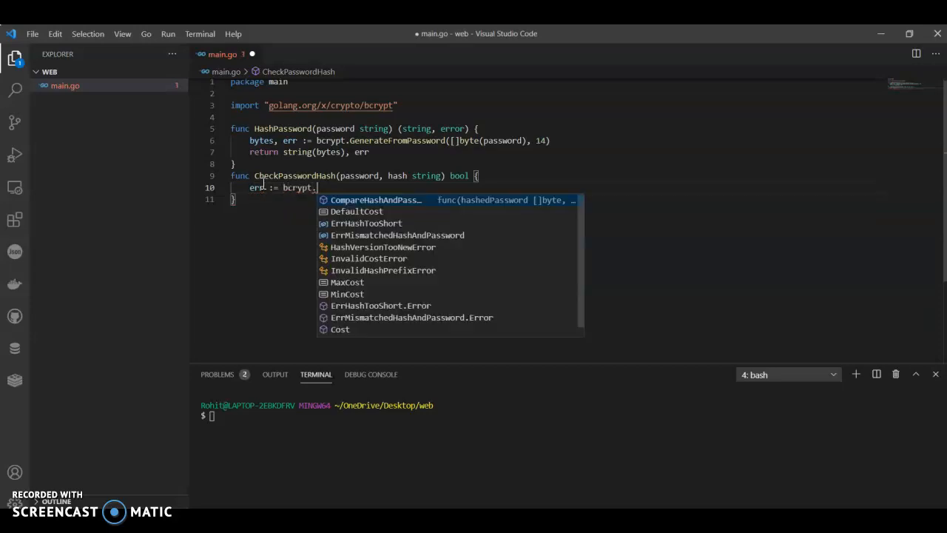
{"action": "type", "text": "Co"}
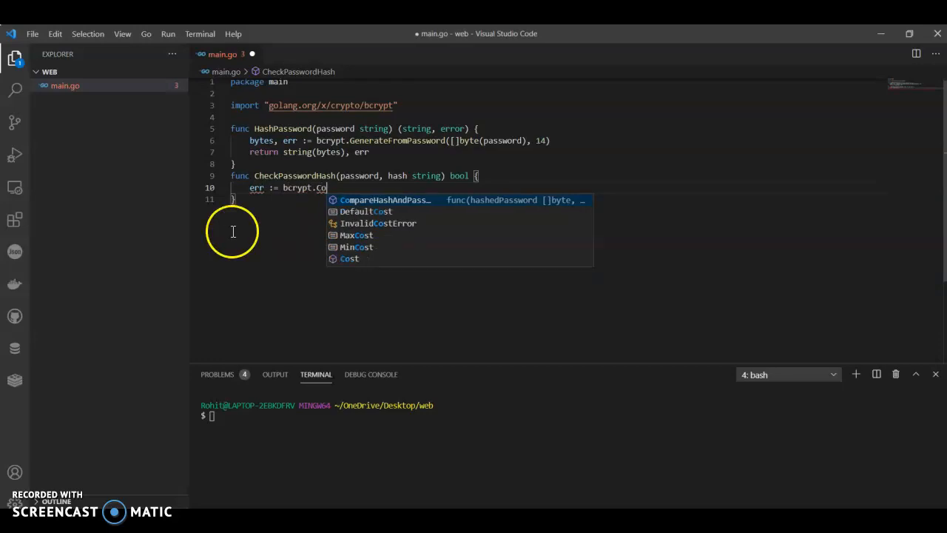
{"action": "left_click", "coordinate": [385, 200]}
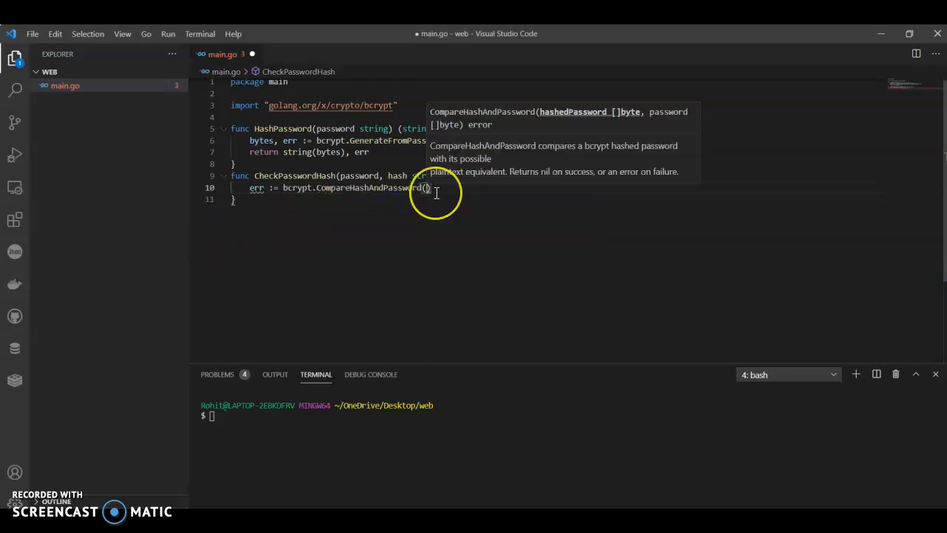
{"action": "type", "text": "[]byte(hash"}
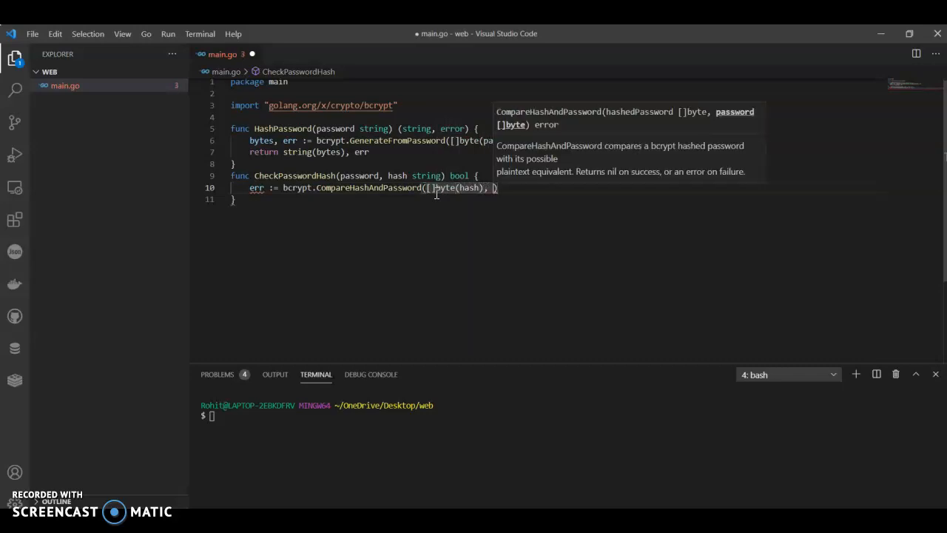
{"action": "type", "text": "[]byte(pass"}
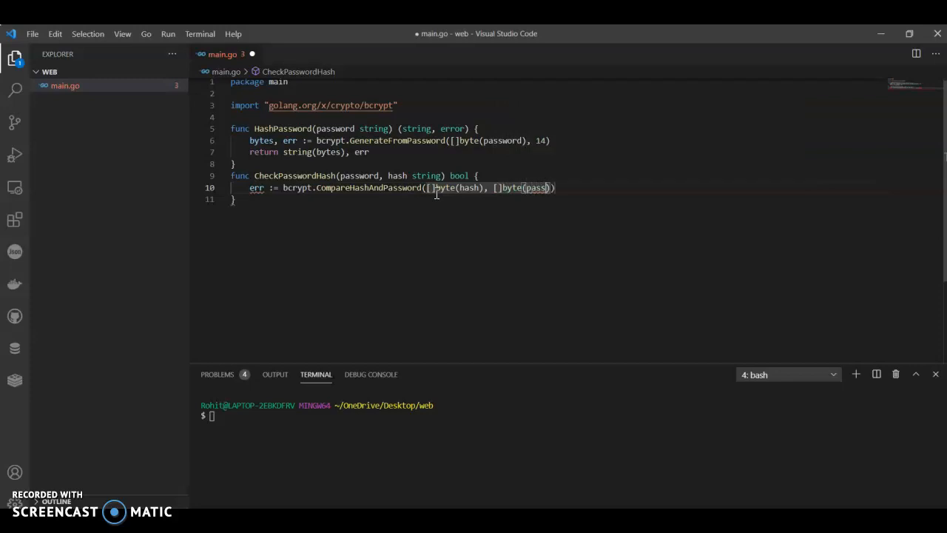
{"action": "type", "text": "word"}
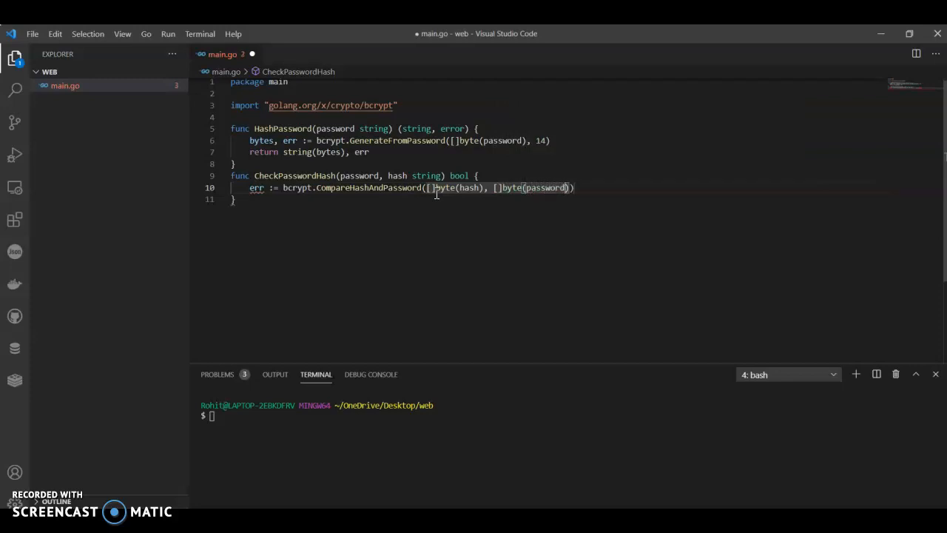
{"action": "mouse_move", "coordinate": [468, 186]}
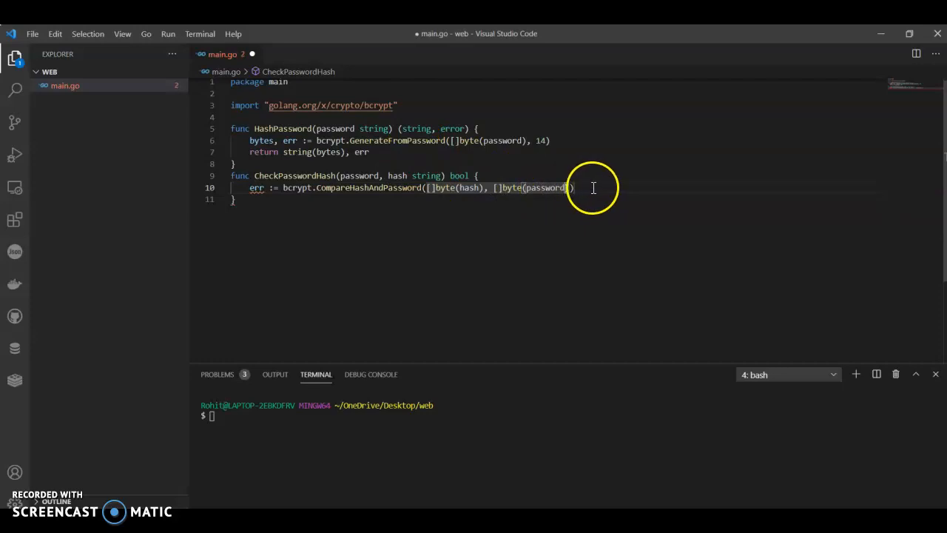
Return err == nil from CheckPasswordHash.
{"action": "key", "text": "Enter"}
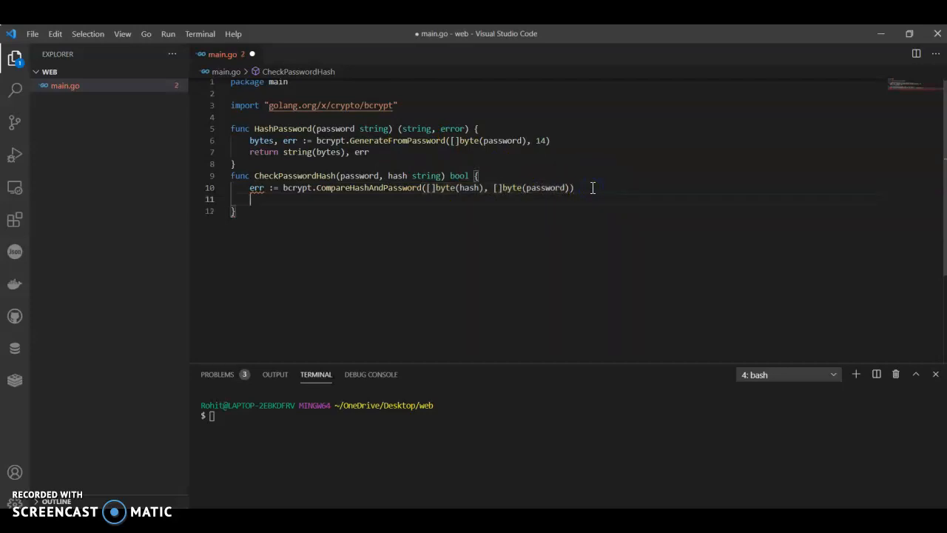
{"action": "type", "text": "return er"}
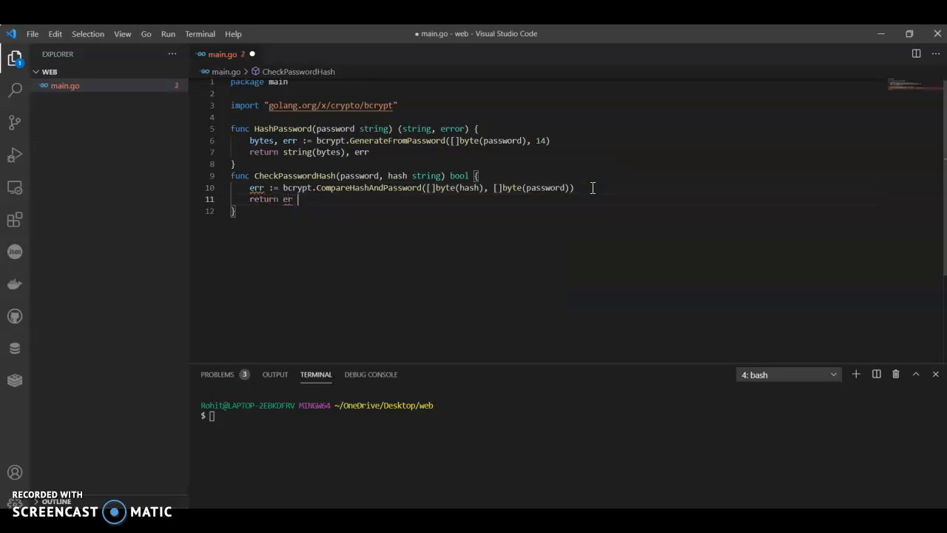
{"action": "type", "text": "=="}
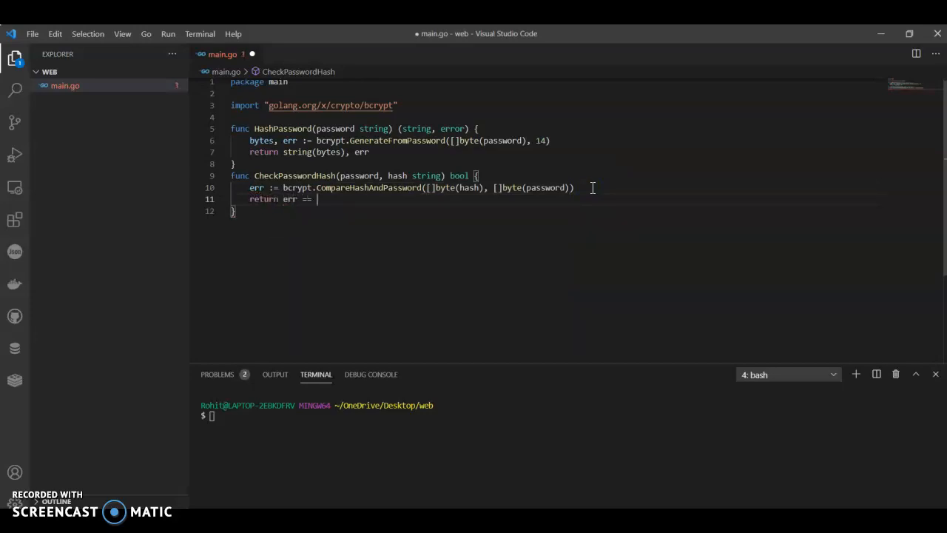
{"action": "type", "text": "nil"}
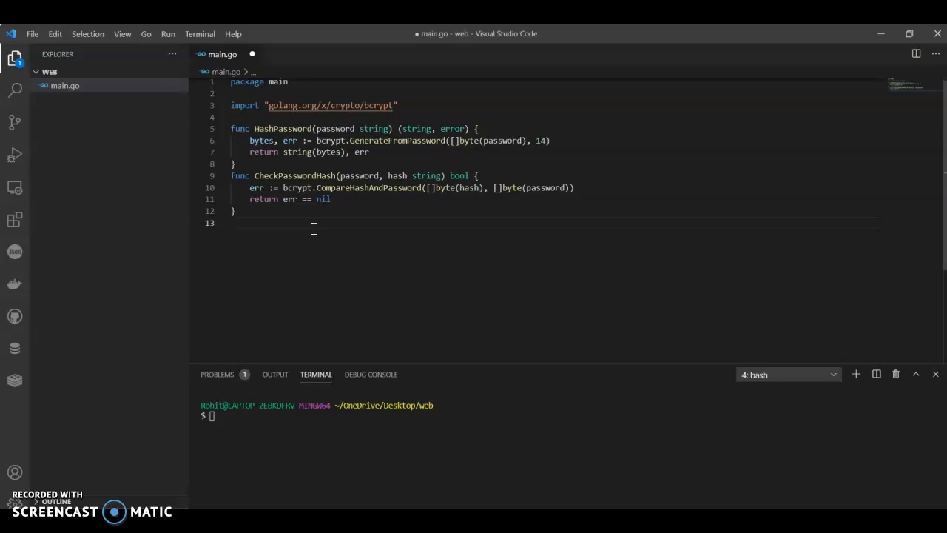
{"action": "type", "text": "func"}
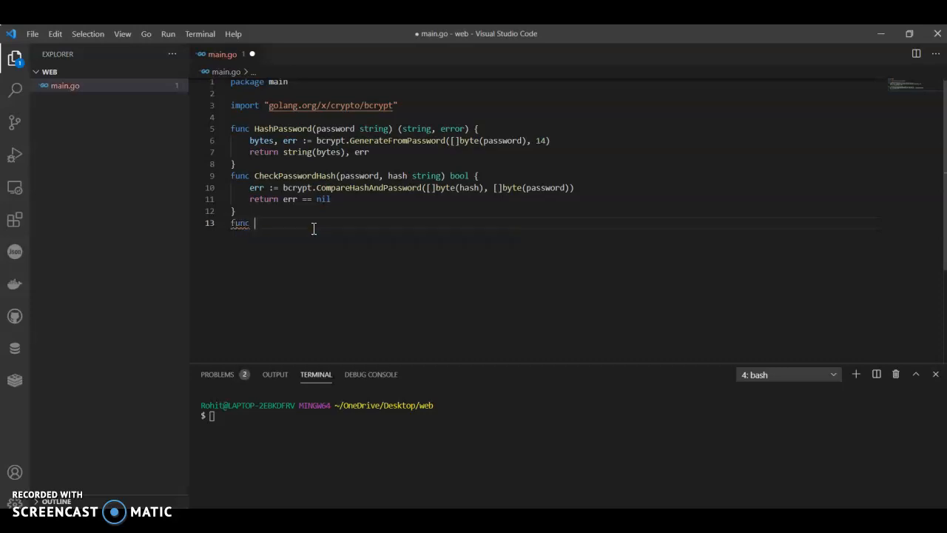
{"action": "type", "text": "main ()"}
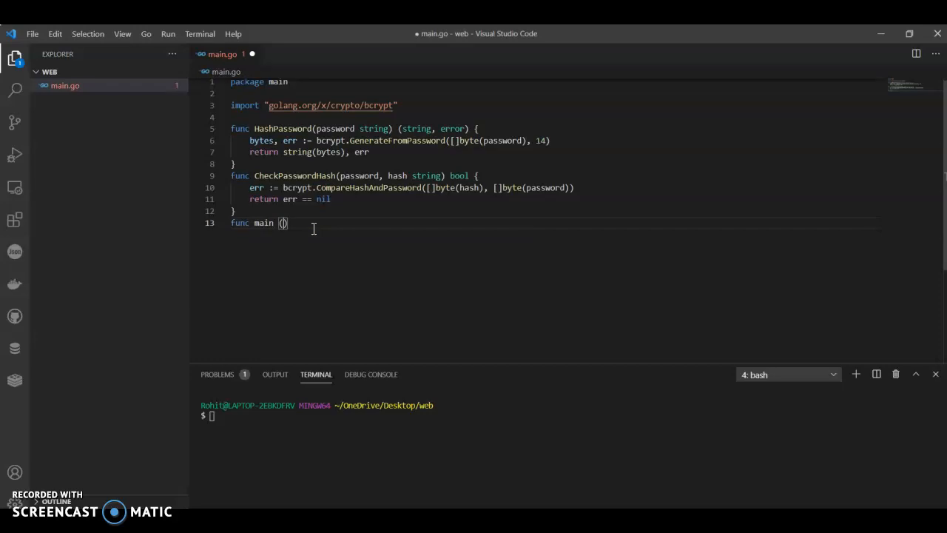
{"action": "type", "text": "{}"}
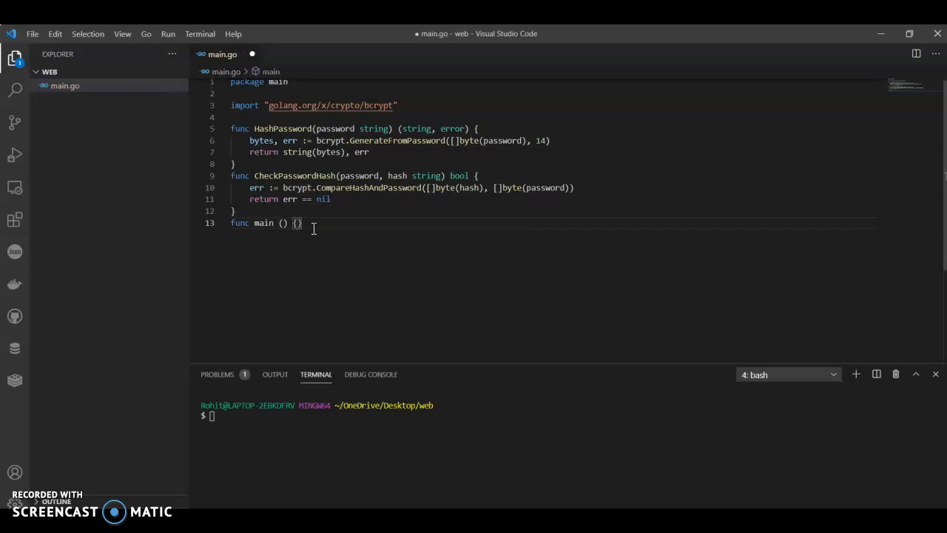
{"action": "type", "text": "pas"}
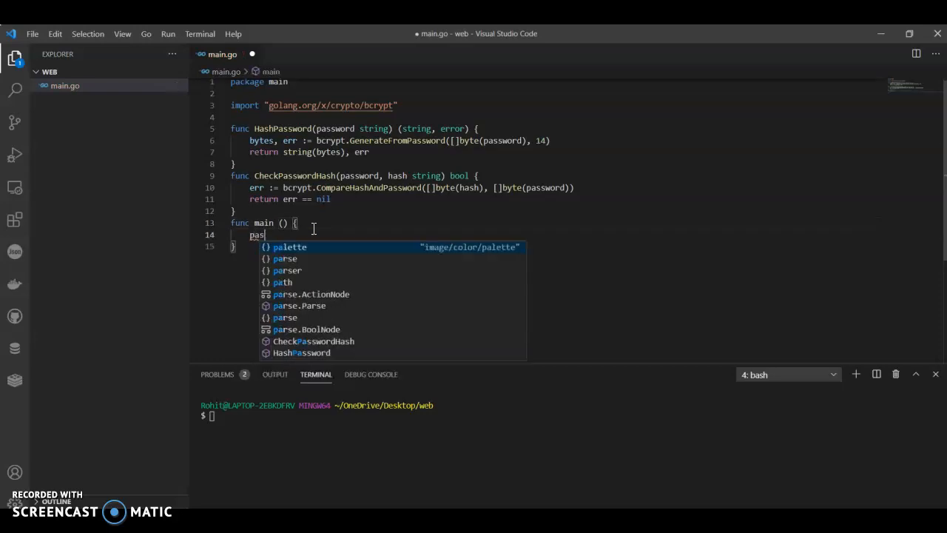
{"action": "type", "text": "sword"}
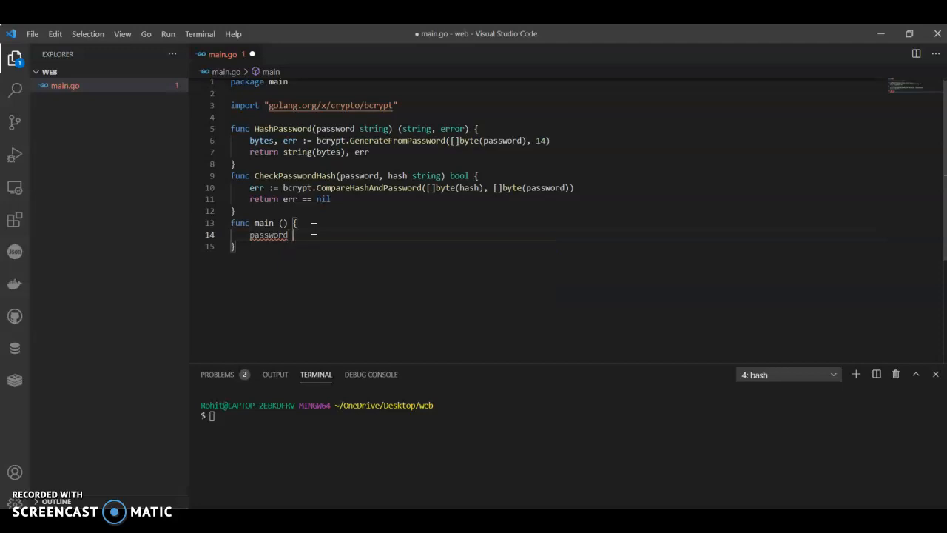
{"action": "type", "text": ":="}
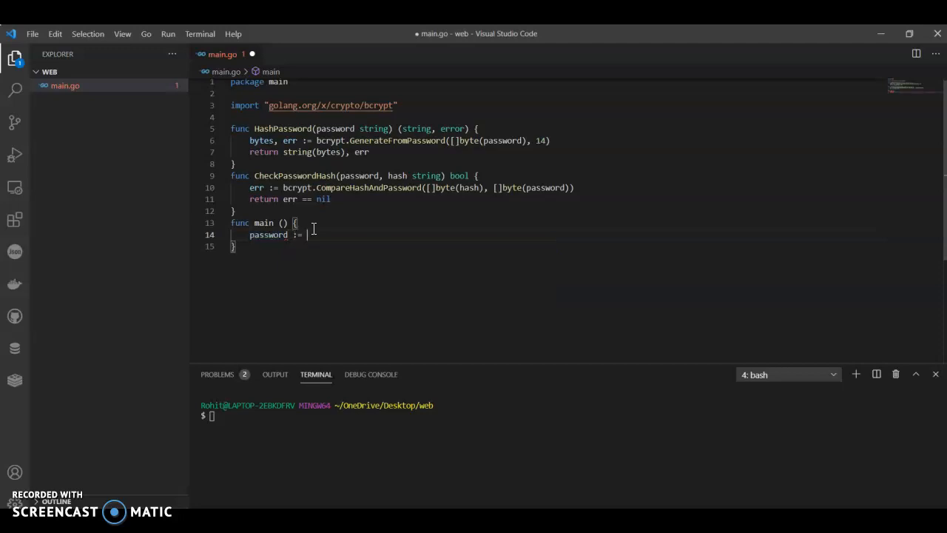
{"action": "type", "text": "\"sec"}
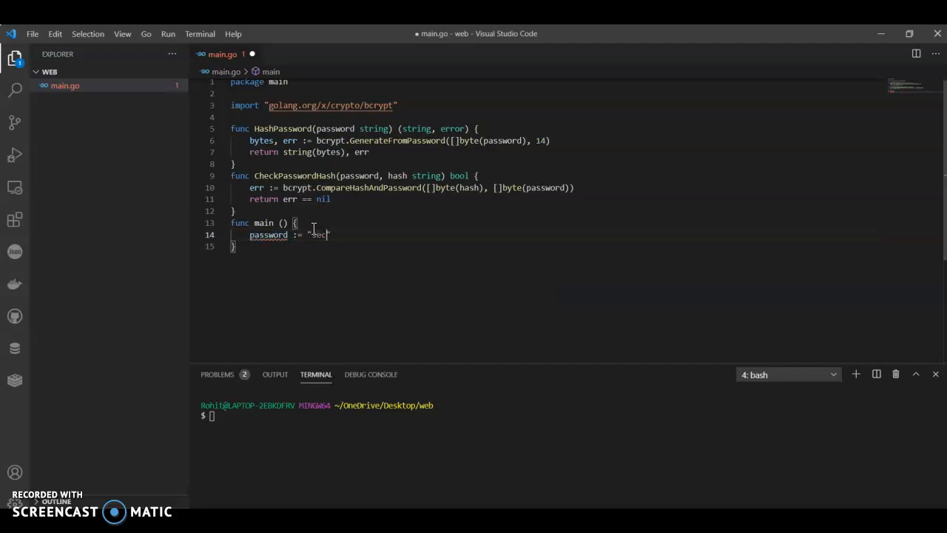
{"action": "type", "text": "ret"}
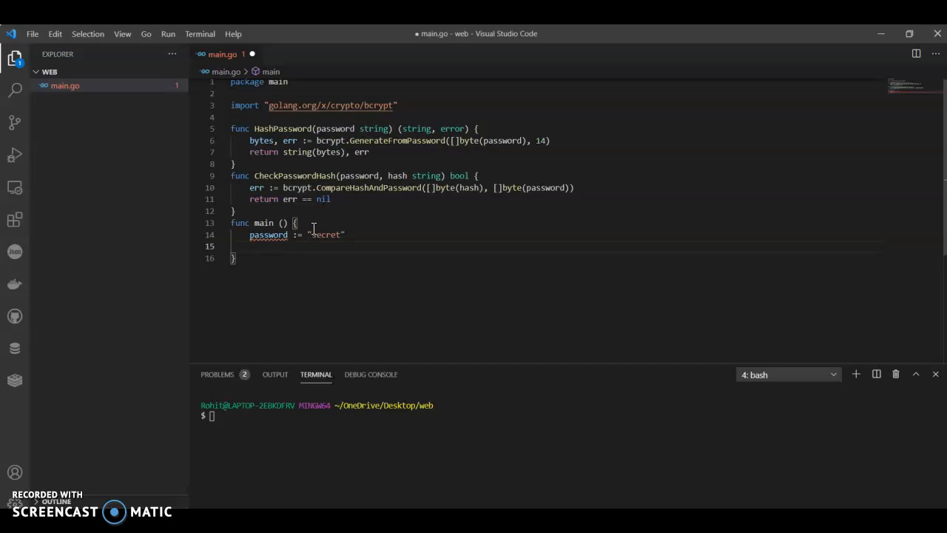
Assign hash, _ := HashPassword(password) in main.
{"action": "type", "text": "hash, _ :="}
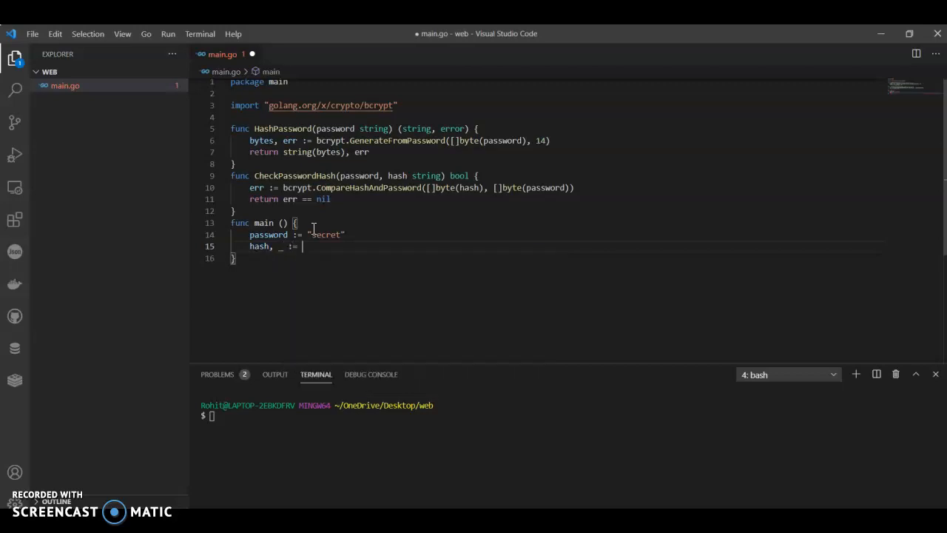
{"action": "type", "text": "HashPassword("}
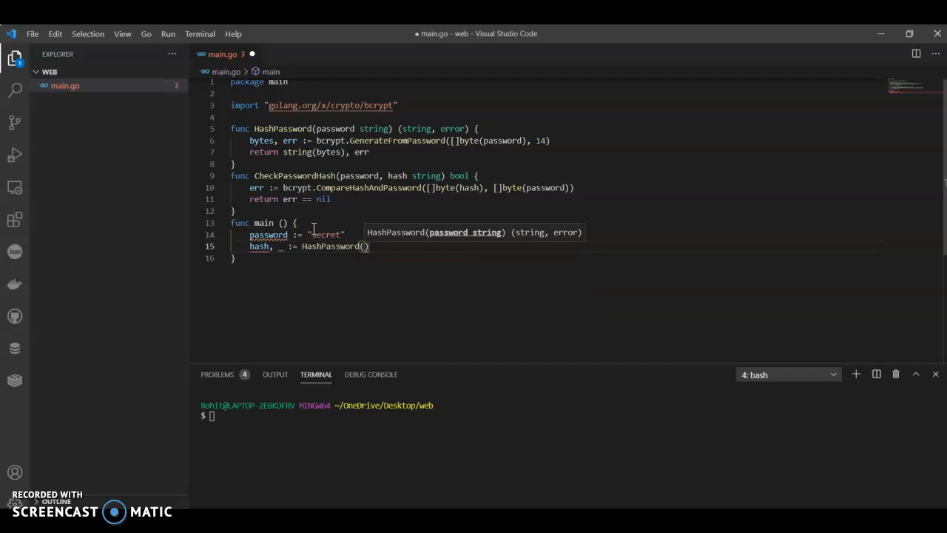
{"action": "type", "text": "password"}
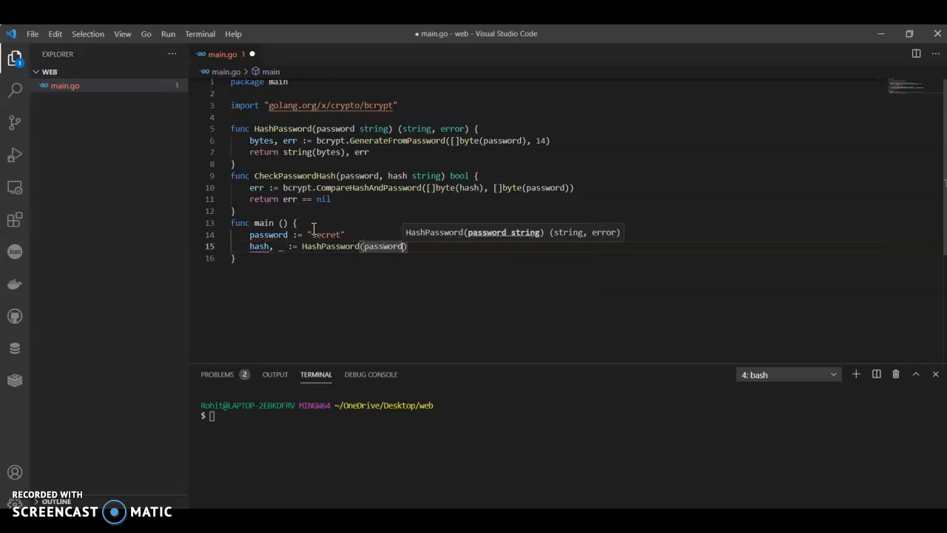
{"action": "key", "text": "Enter"}
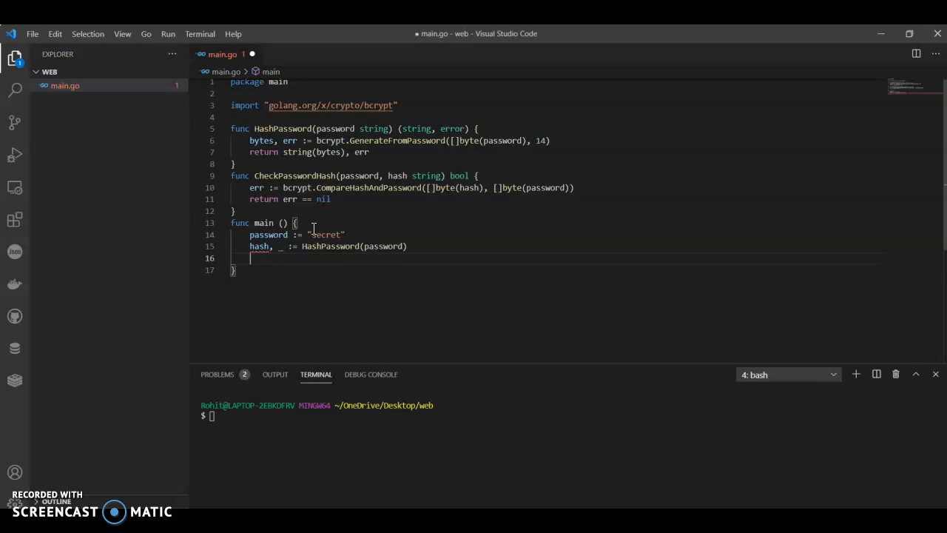
Print the password with fmt.Println("Password: ", password).
{"action": "type", "text": "f"}
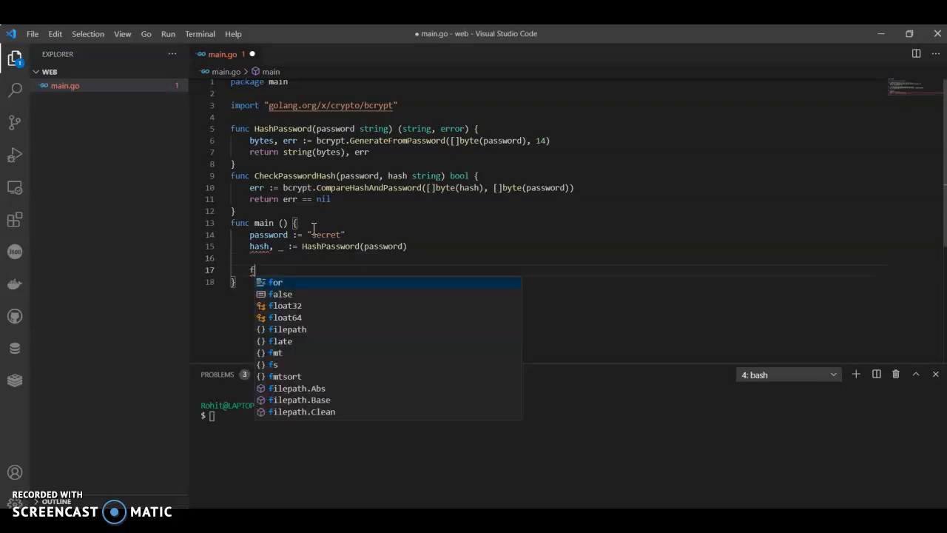
{"action": "type", "text": "mt."}
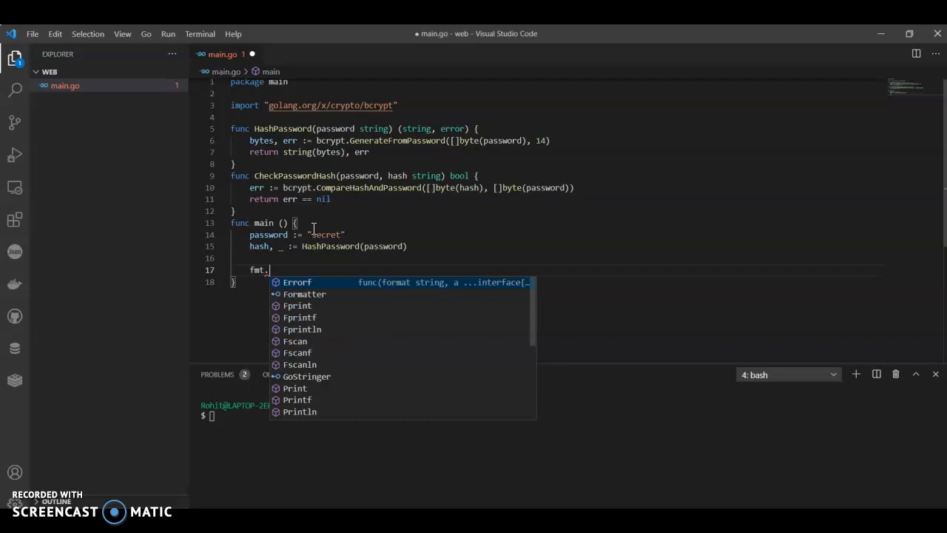
{"action": "type", "text": "Println("}
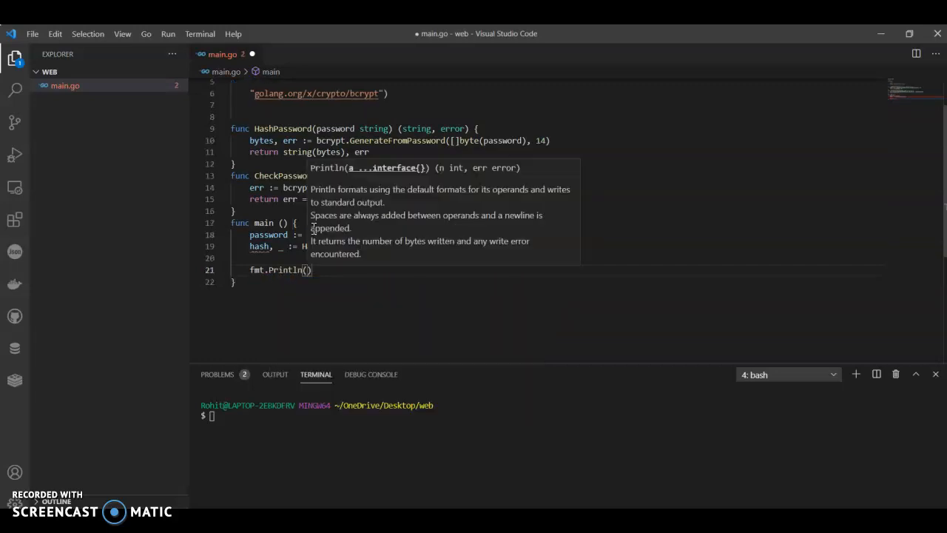
{"action": "type", "text": "\"\""}
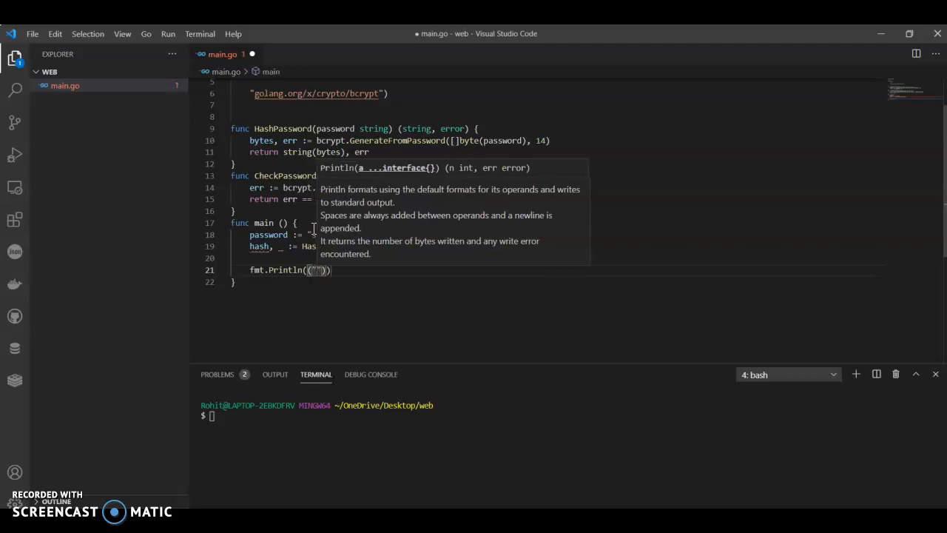
{"action": "type", "text": "password:"}
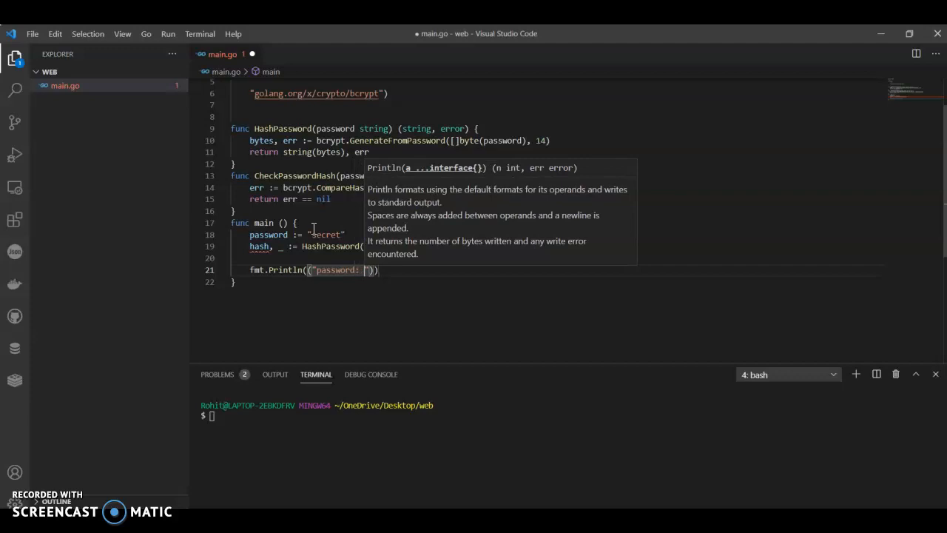
{"action": "type", "text": ", password"}
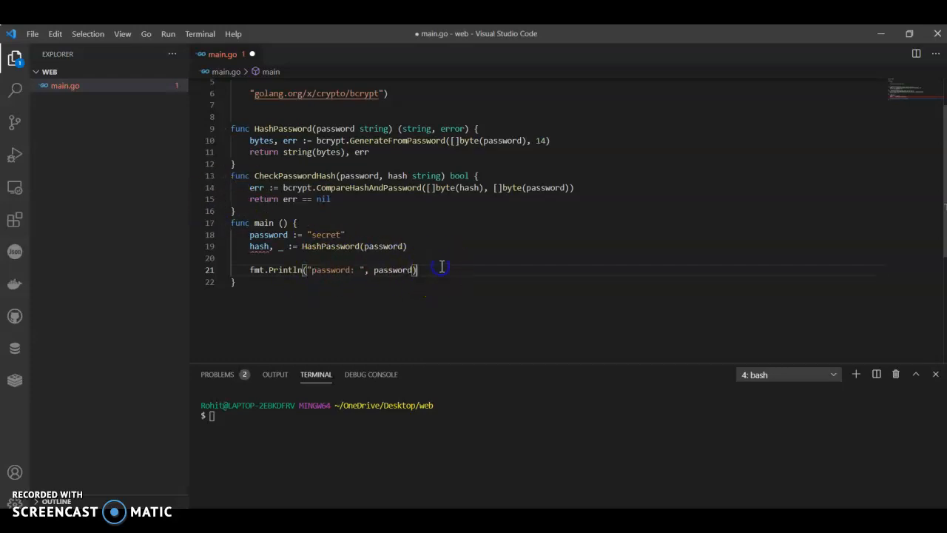
Print the hash with fmt.Println("Hash: ", hash).
{"action": "type", "text": "fmt"}
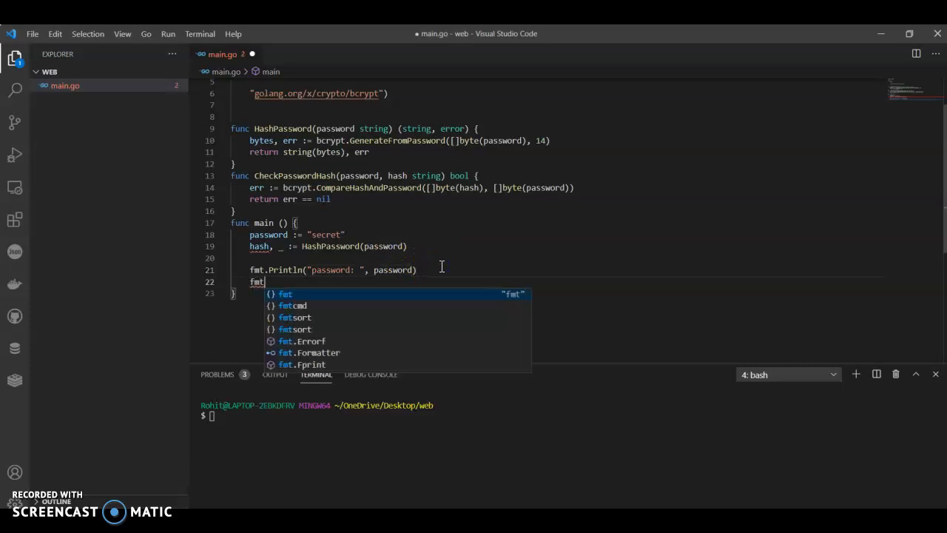
{"action": "type", "text": "."}
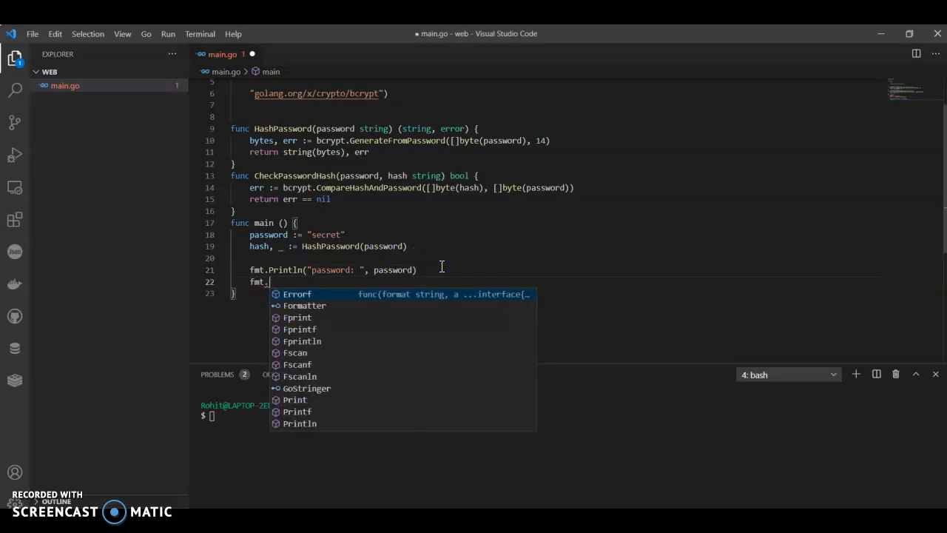
{"action": "type", "text": "P"}
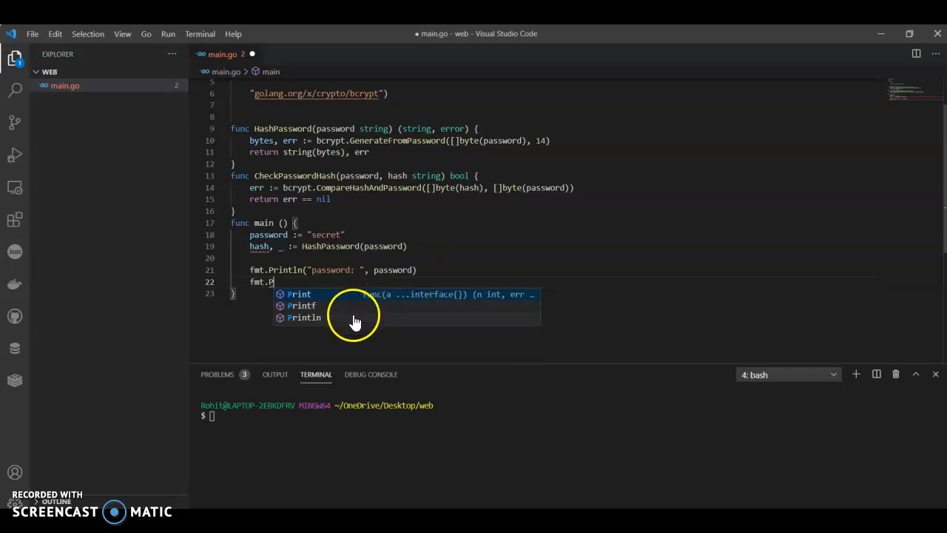
{"action": "left_click", "coordinate": [305, 317]}
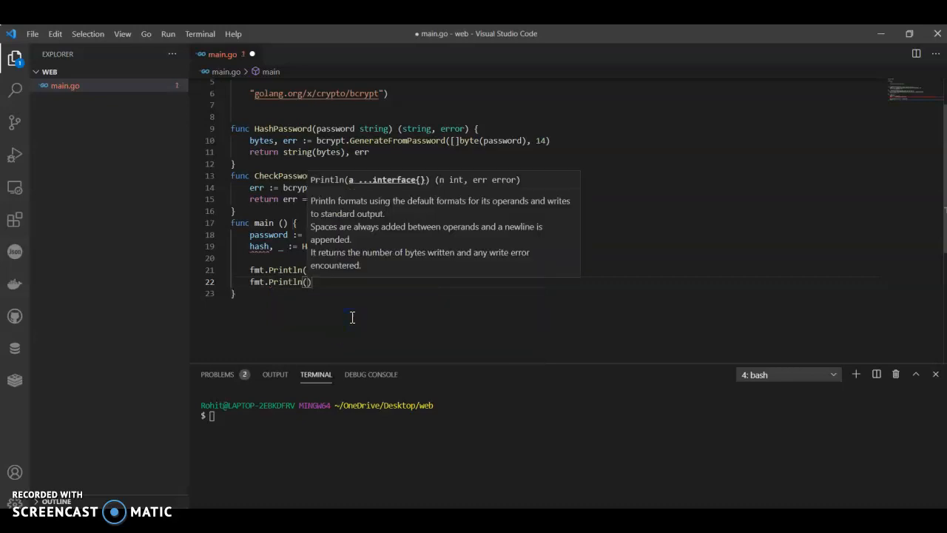
{"action": "type", "text": "\"Hash\""}
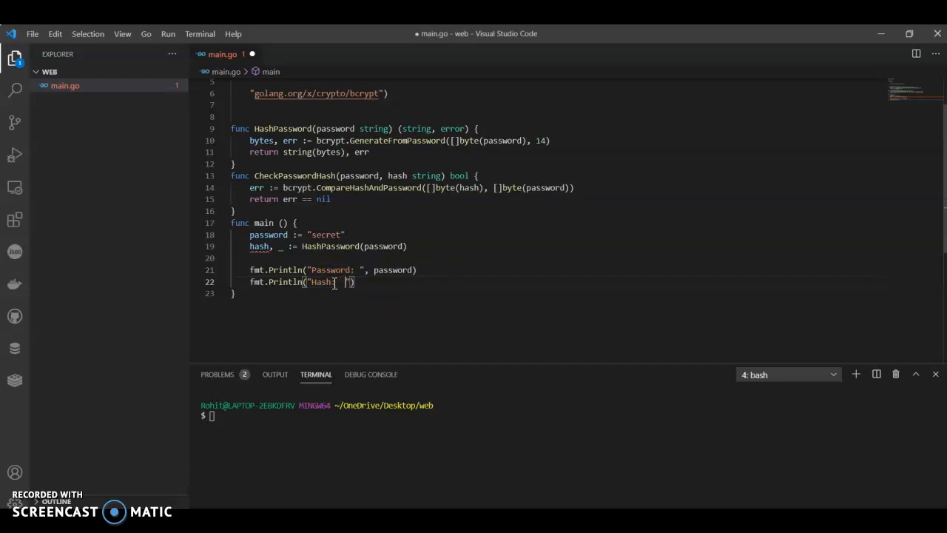
{"action": "type", "text": ","}
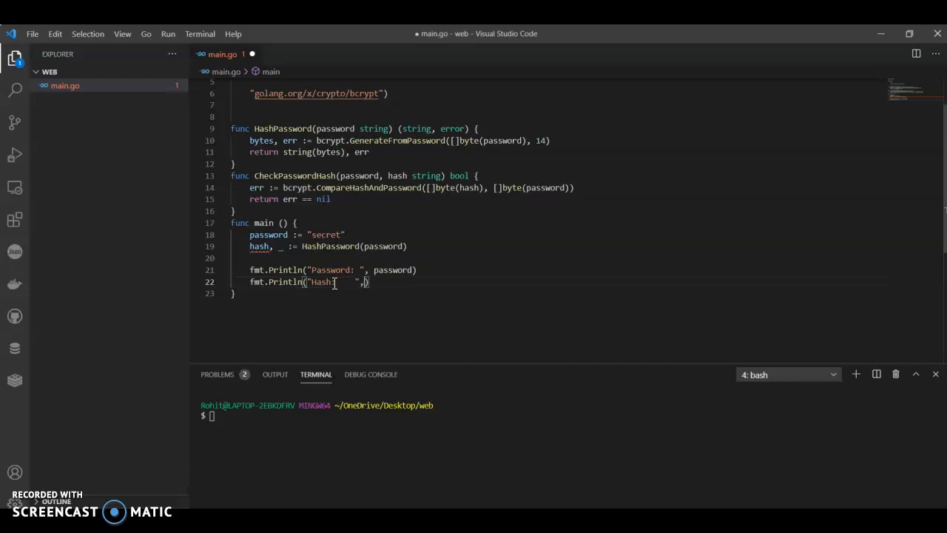
{"action": "type", "text": "HA"}
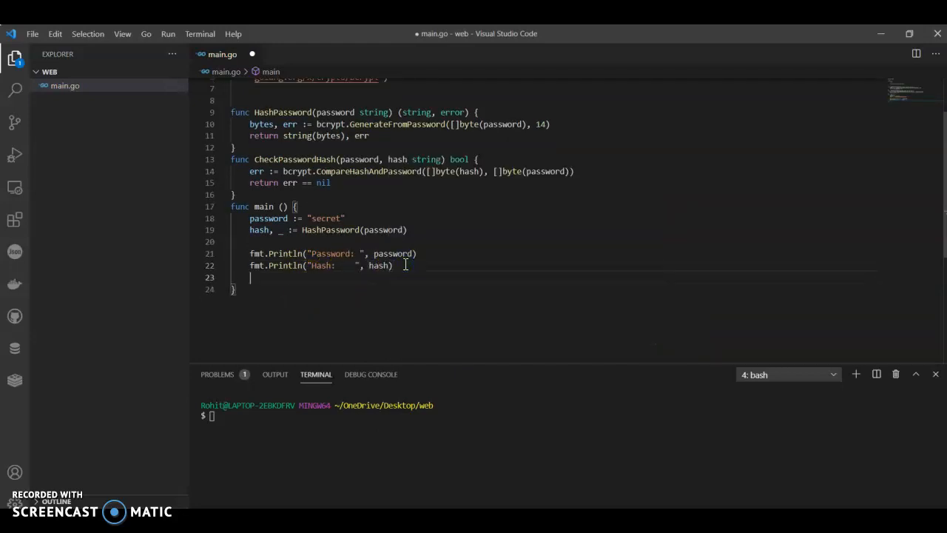
Assign match := CheckPasswordHash(password, hash).
{"action": "type", "text": "match"}
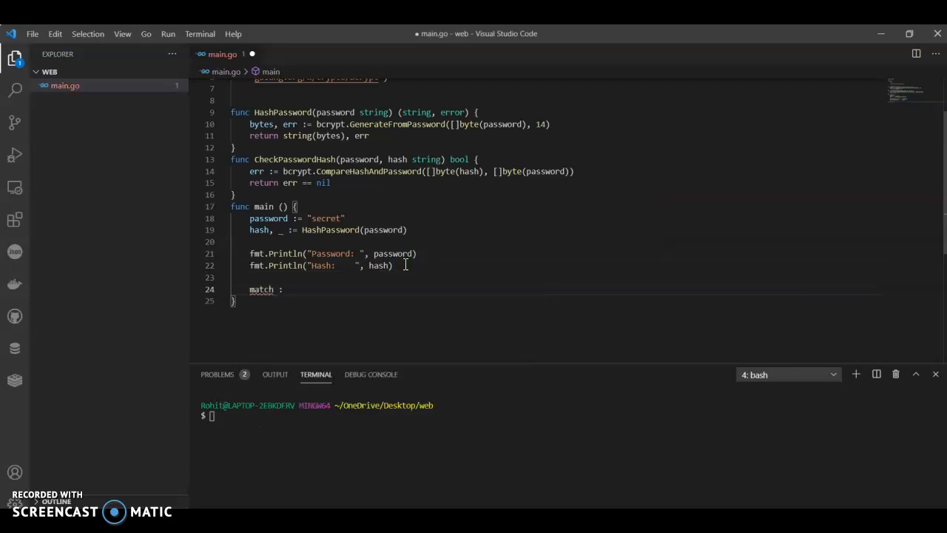
{"action": "type", "text": ":= CheckPasswordHash("}
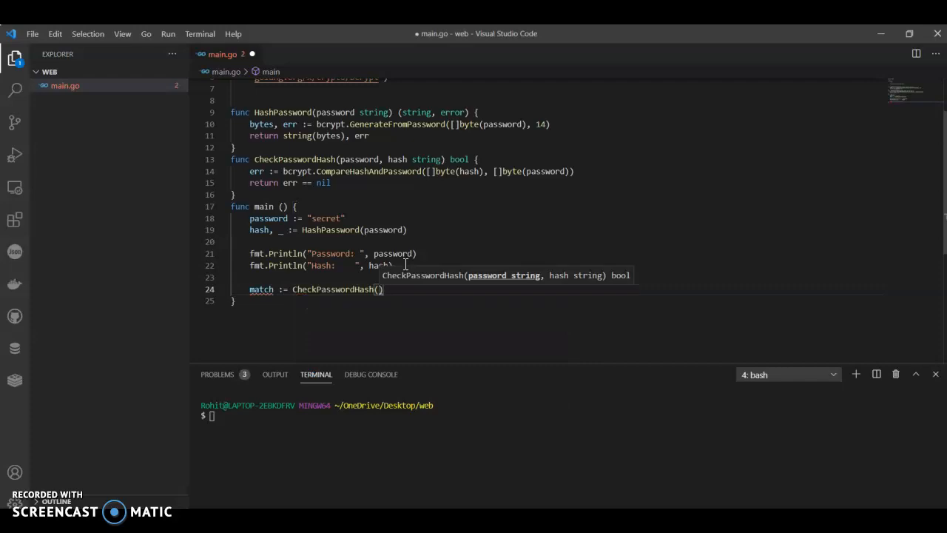
{"action": "type", "text": "password"}
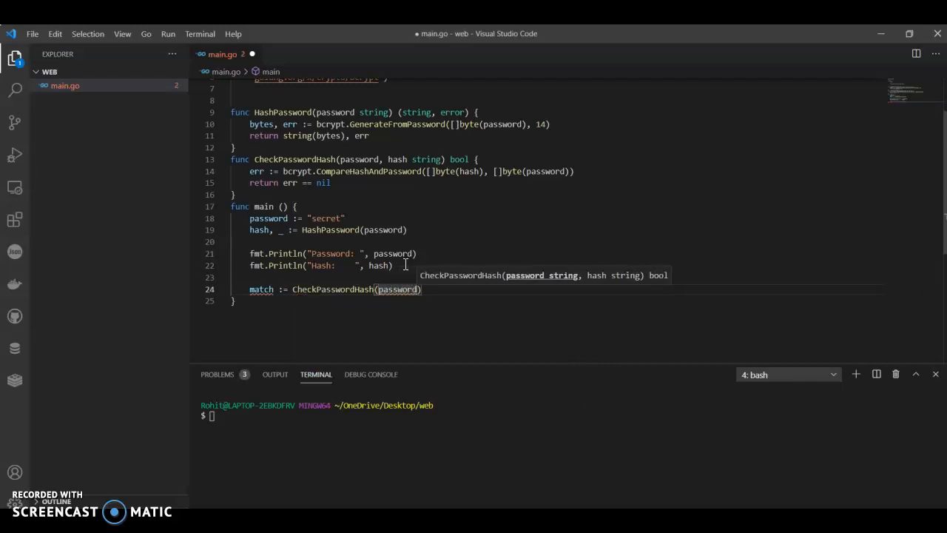
{"action": "type", "text": ", hash"}
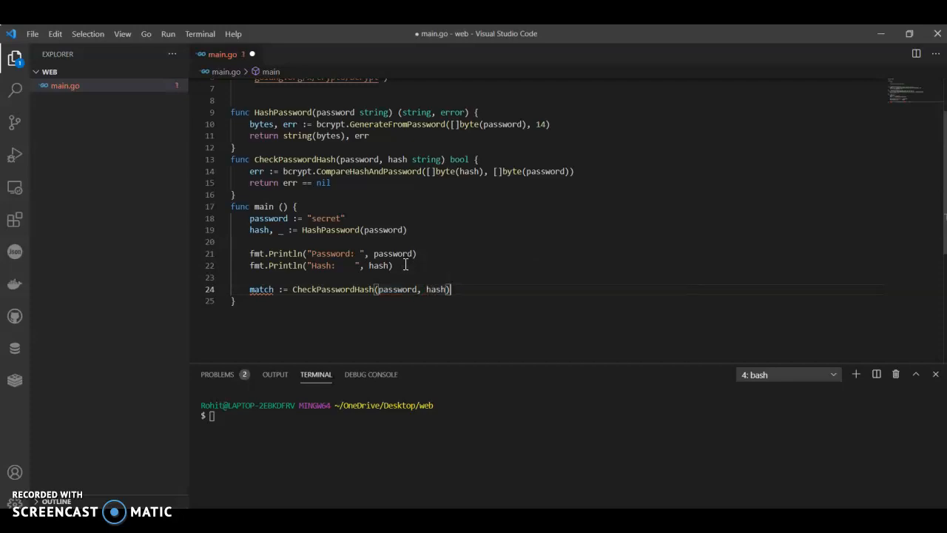
Print the result with fmt.Println("Match: ", match) and save main.go.
{"action": "type", "text": "fmt"}
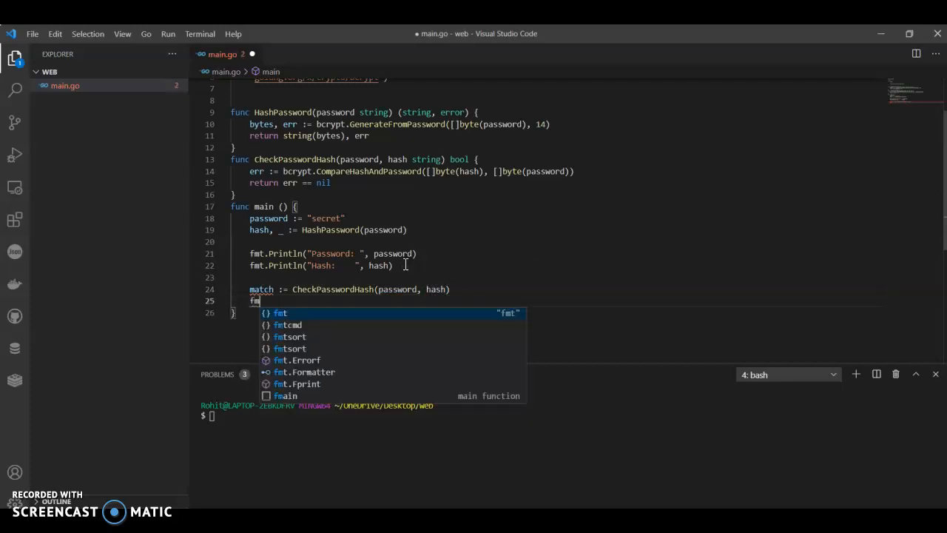
{"action": "type", "text": ".Println(\"M"}
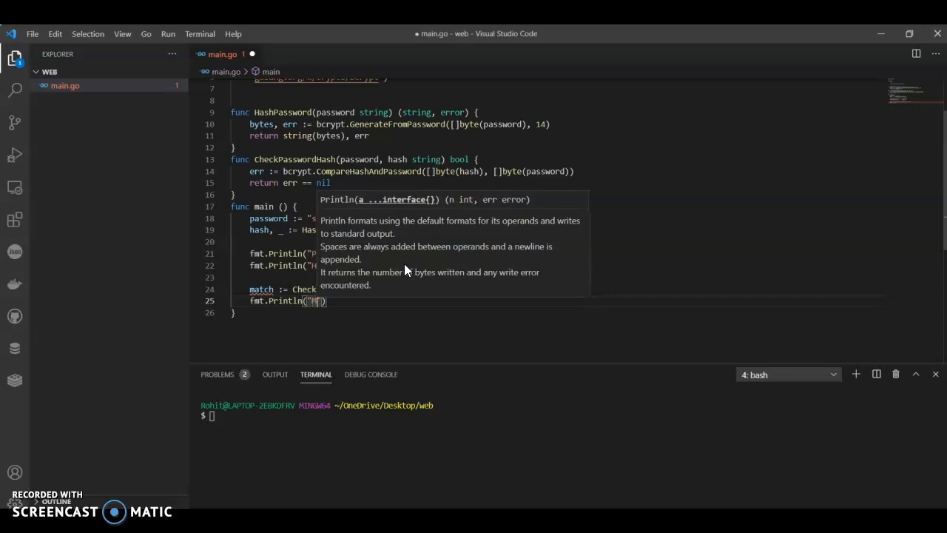
{"action": "type", "text": "Match:"}
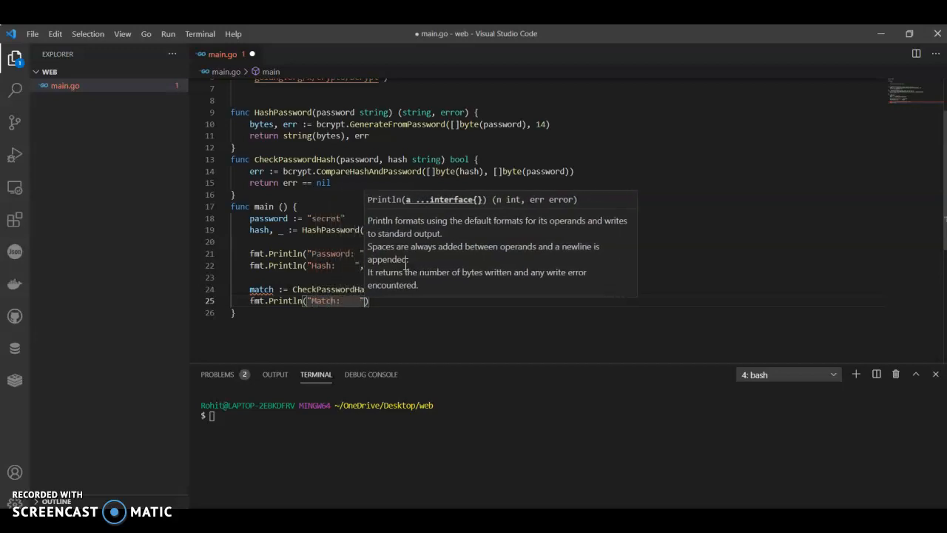
{"action": "type", "text": ",match"}
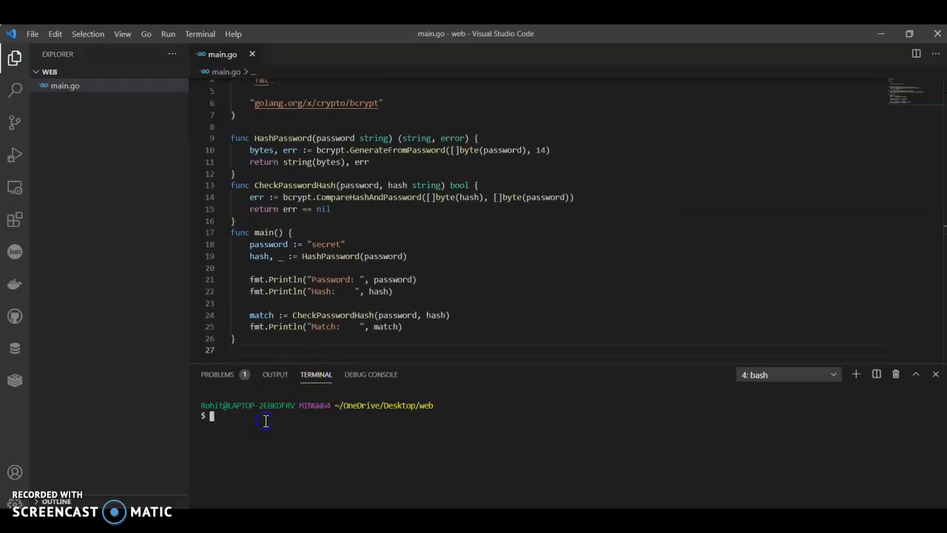
{"action": "type", "text": "go ru"}
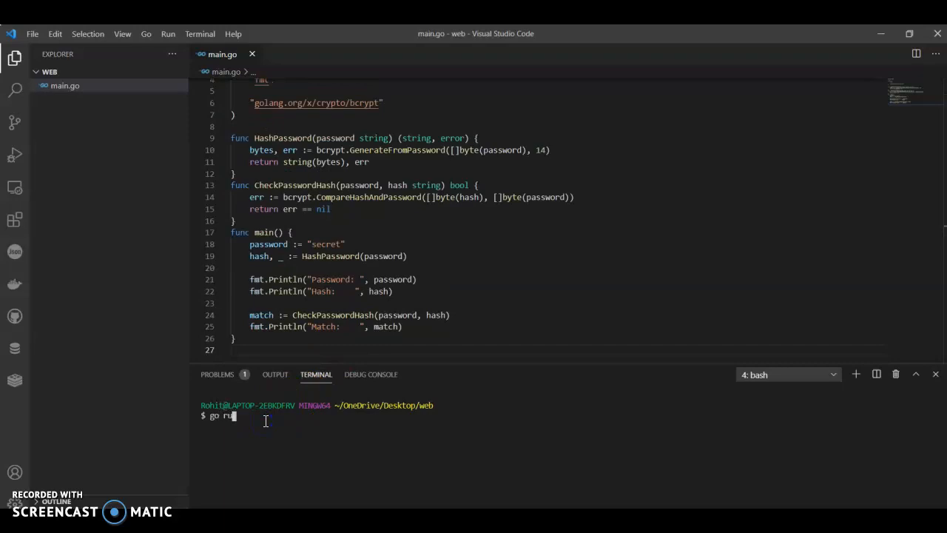
{"action": "type", "text": "n main.go"}
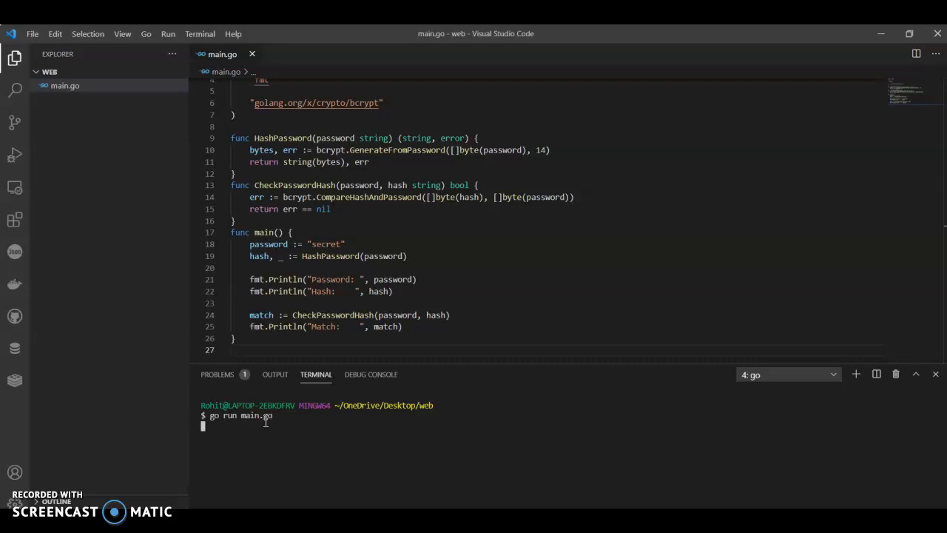
{"action": "key", "text": "Return"}
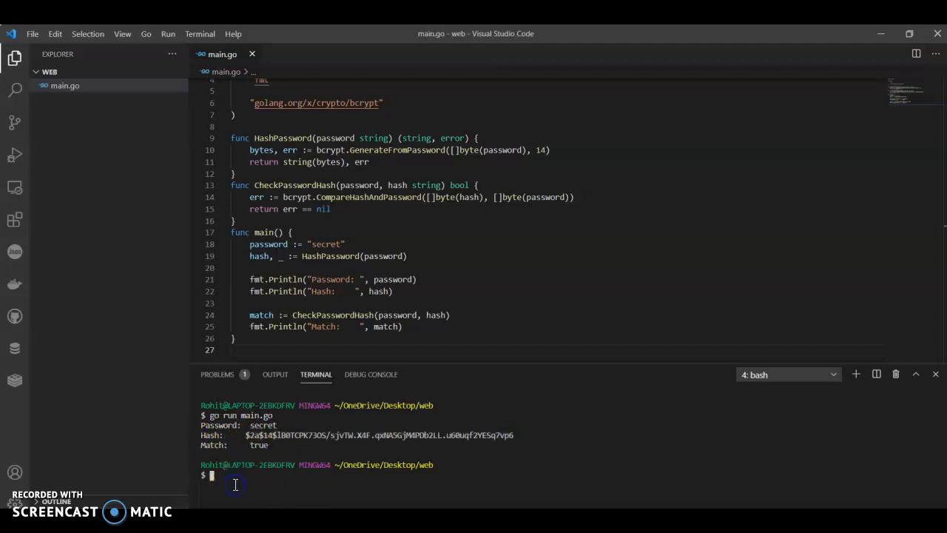
{"action": "type", "text": "go run main.go"}
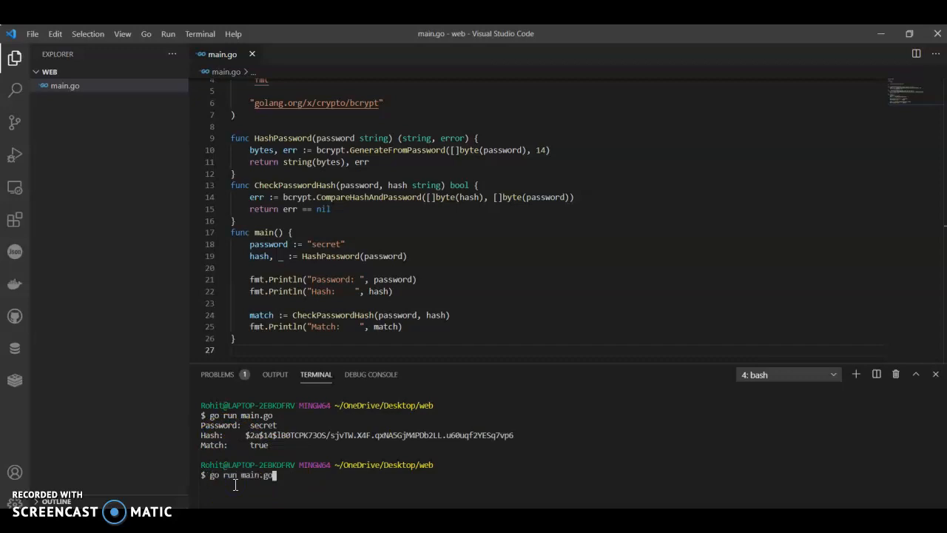
{"action": "key", "text": "Return"}
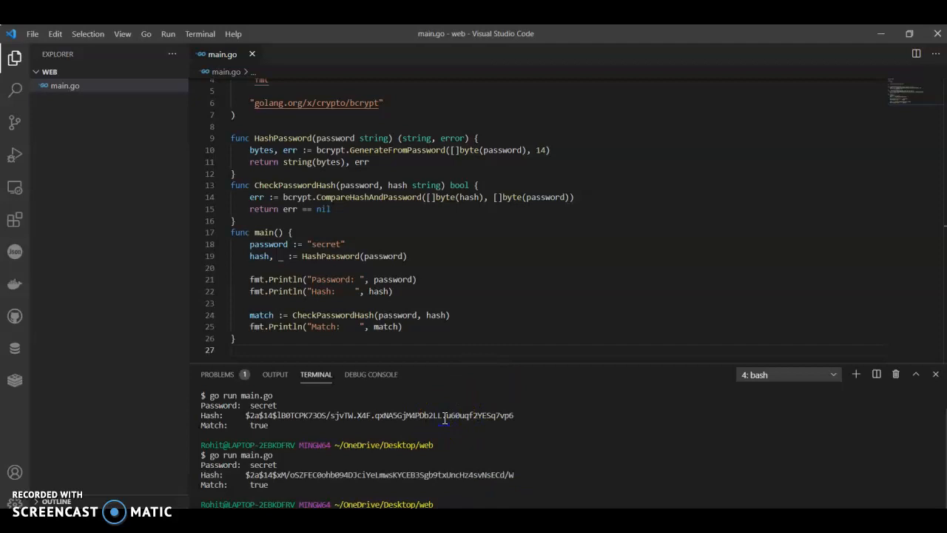
{"action": "scroll", "scroll_direction": "up", "scroll_amount": 3}
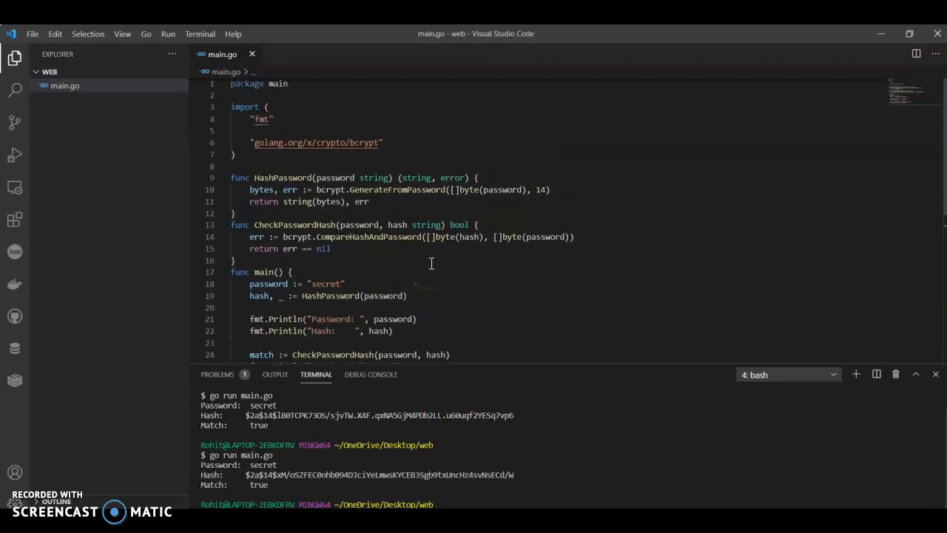
{"action": "scroll", "scroll_direction": "down", "scroll_amount": 3}
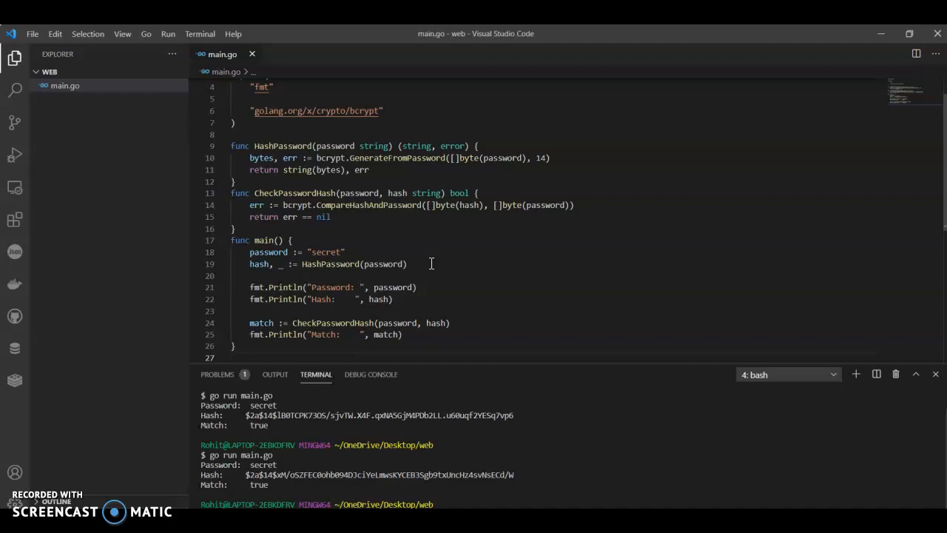
{"action": "mouse_move", "coordinate": [355, 162]}
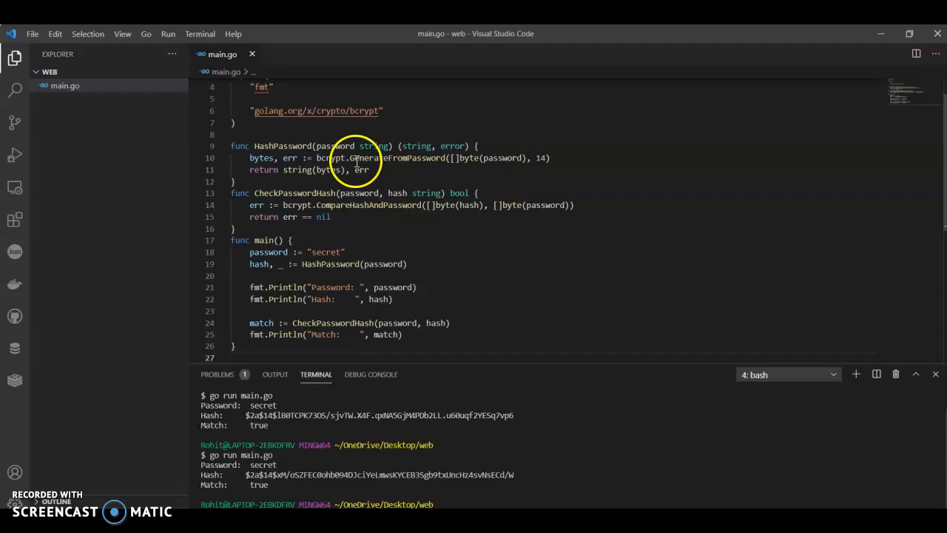